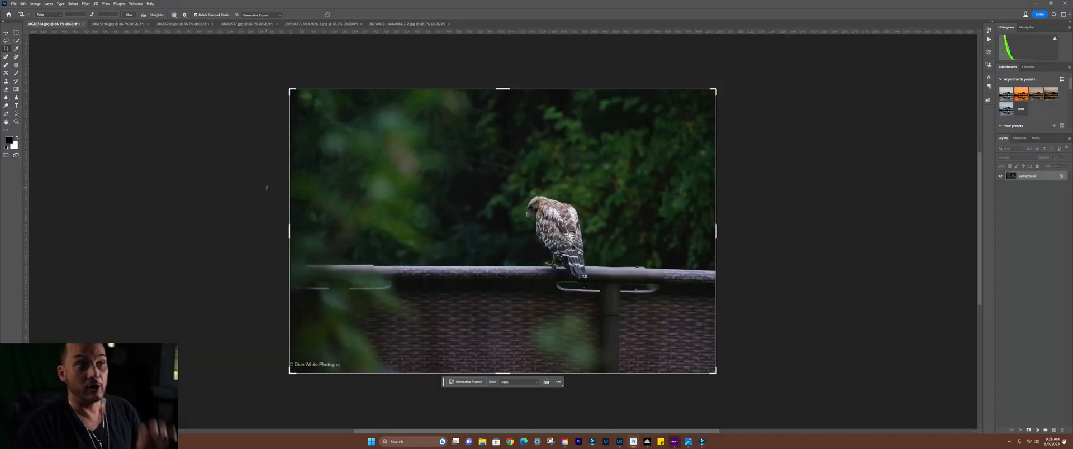
# Switch through the document tabs to the first and then the second osprey photo.
pyautogui.click(112, 23)
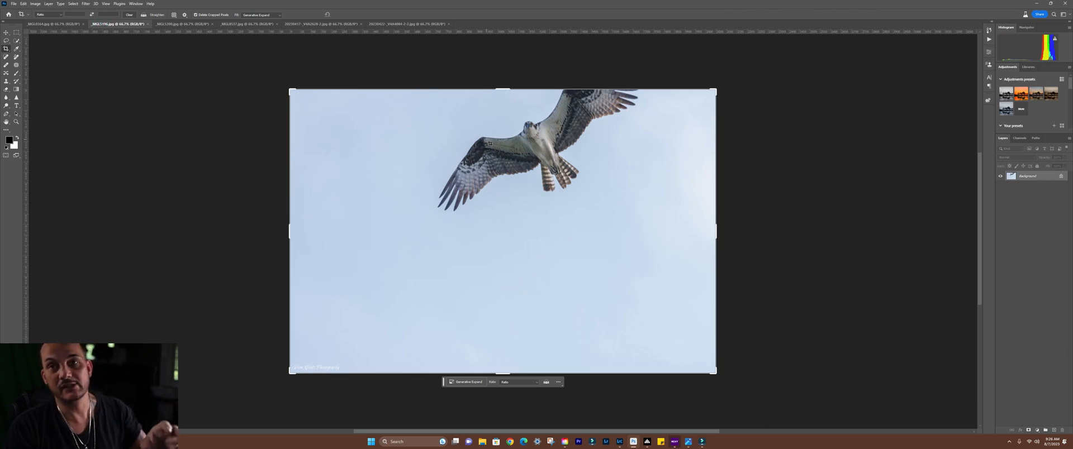
pyautogui.moveTo(181, 42)
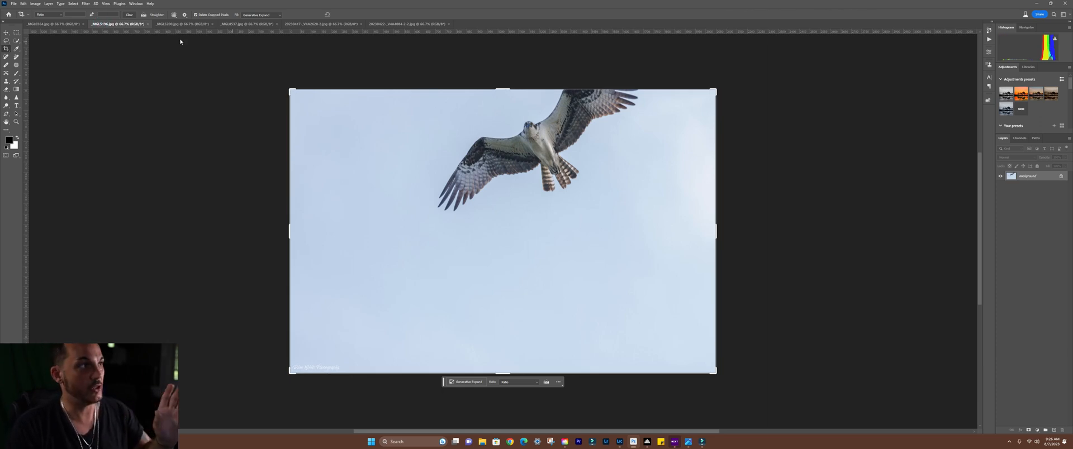
pyautogui.click(181, 23)
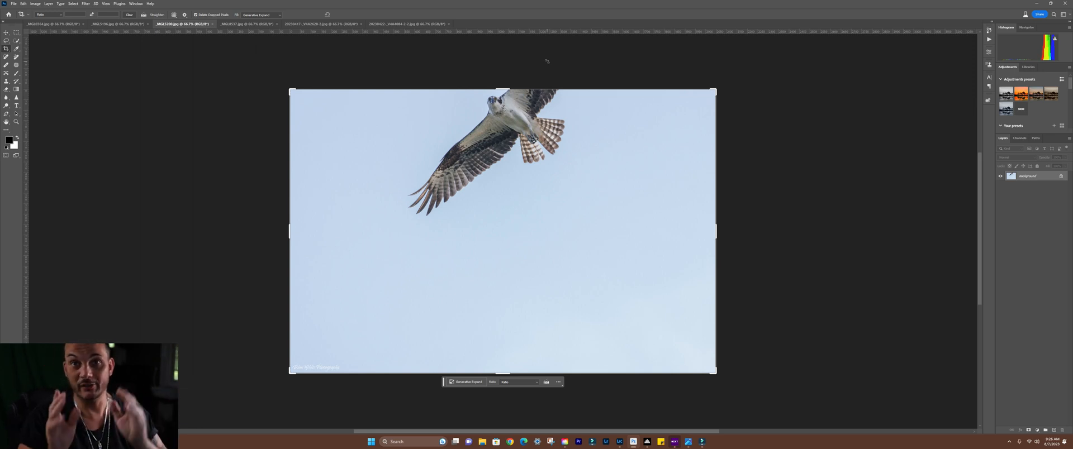
pyautogui.moveTo(545, 62)
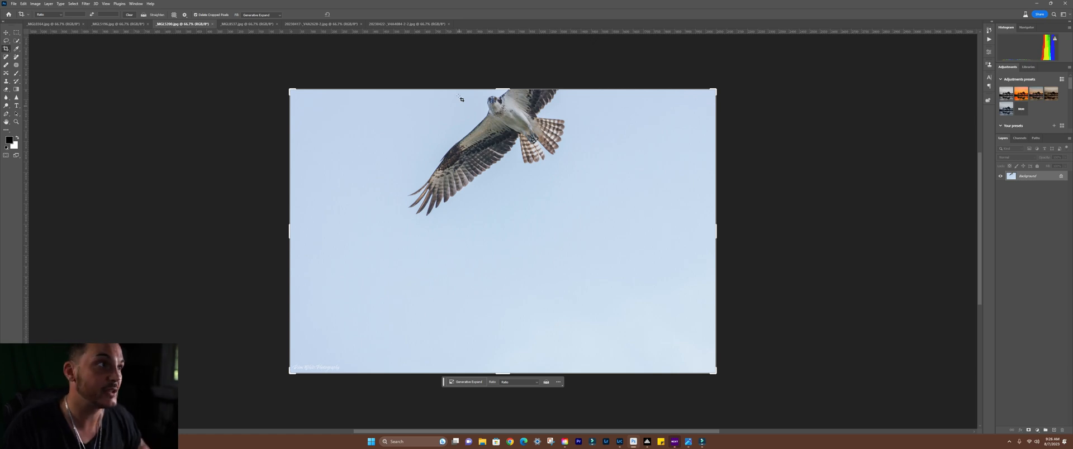
# View the deer photo, then switch to the giraffe close-up.
pyautogui.click(230, 24)
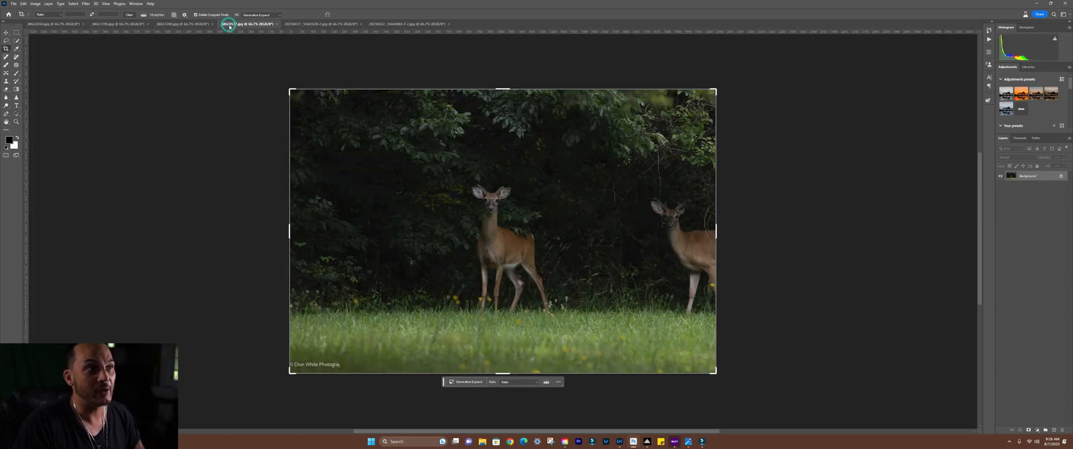
pyautogui.click(321, 24)
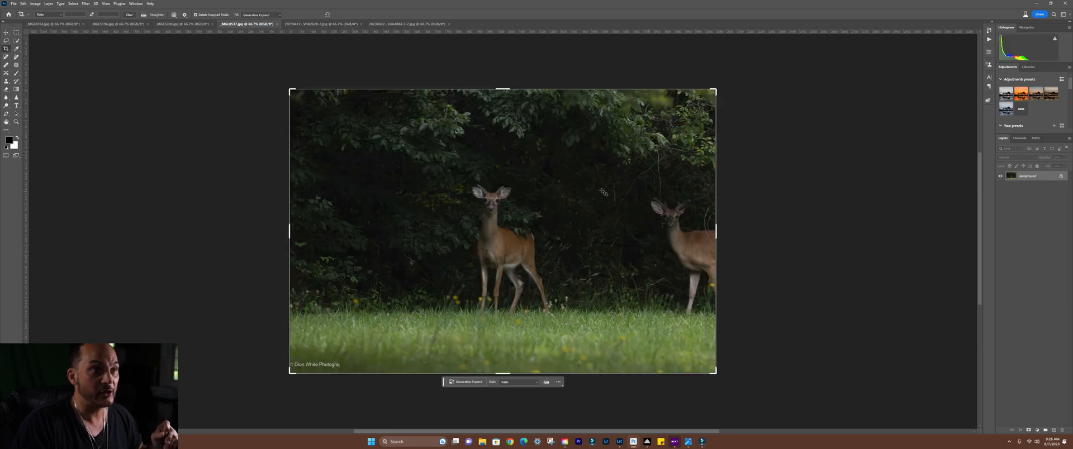
pyautogui.moveTo(601, 227)
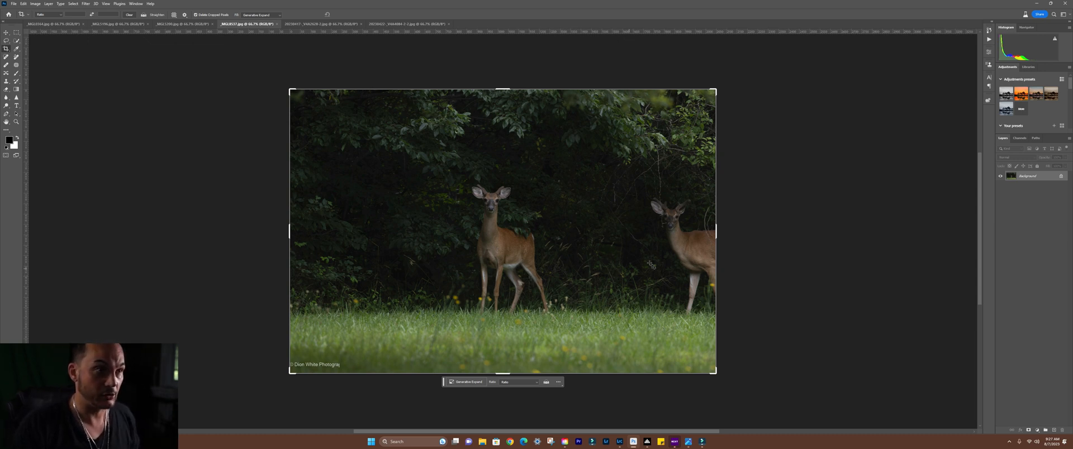
pyautogui.moveTo(798, 281)
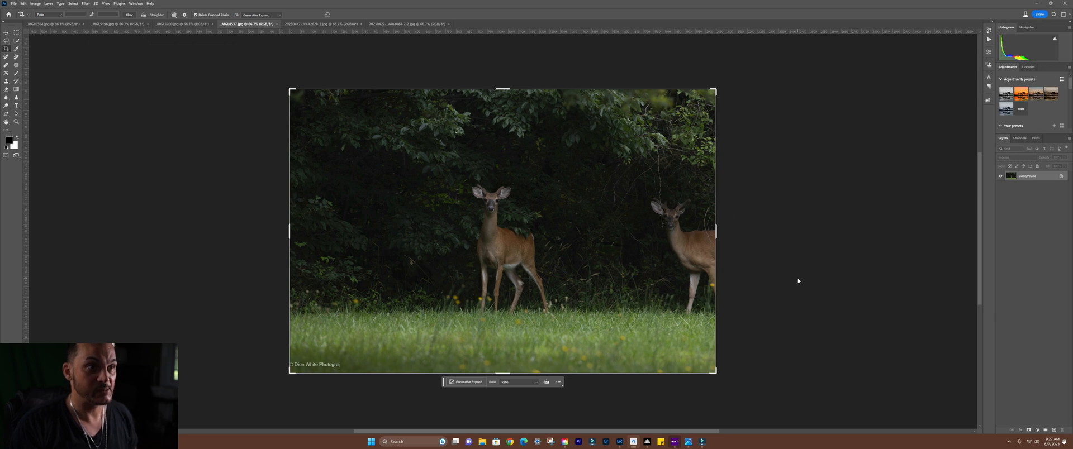
pyautogui.moveTo(698, 281)
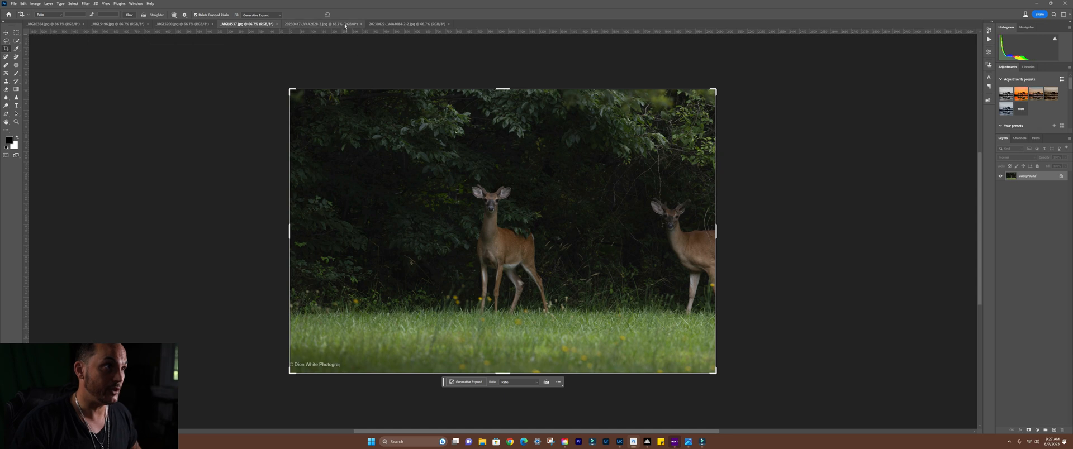
pyautogui.click(321, 23)
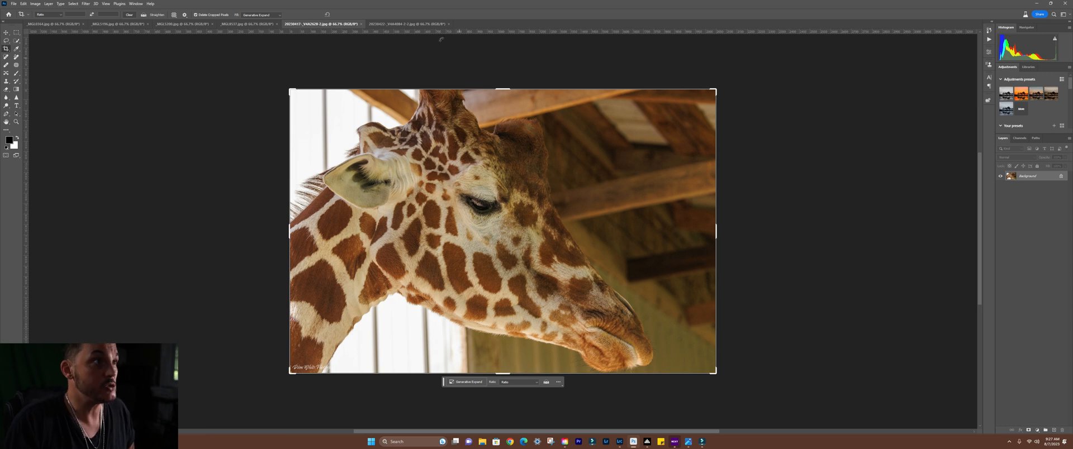
# Switch to the father-daughter portrait in the last document tab.
pyautogui.click(407, 23)
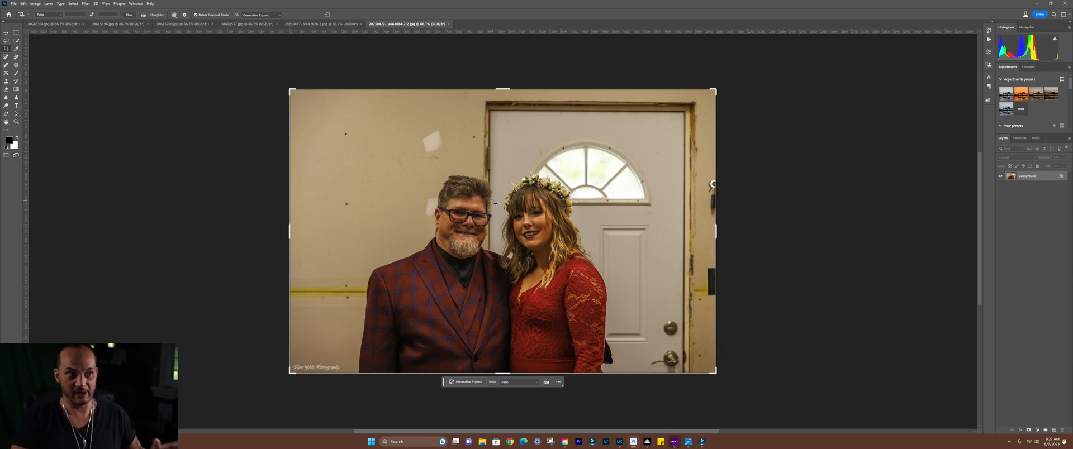
pyautogui.moveTo(518, 307)
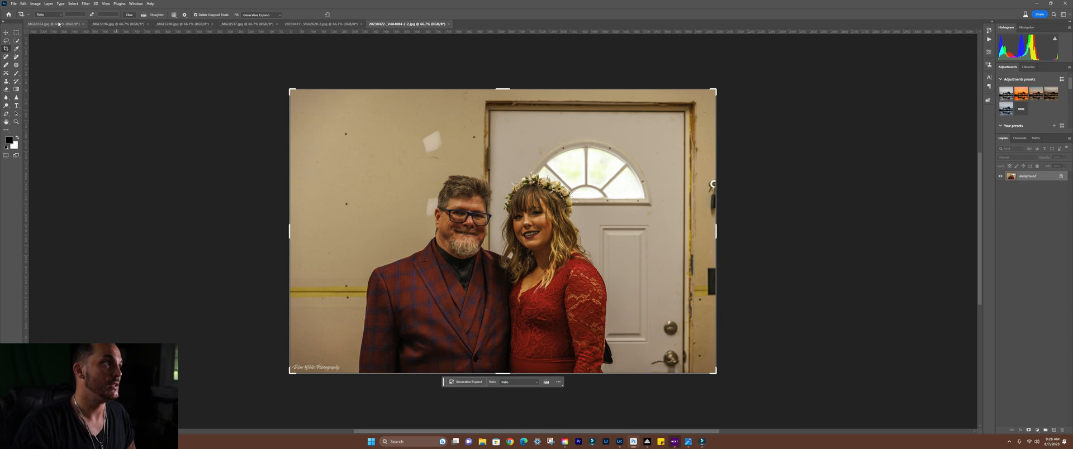
pyautogui.moveTo(629, 215)
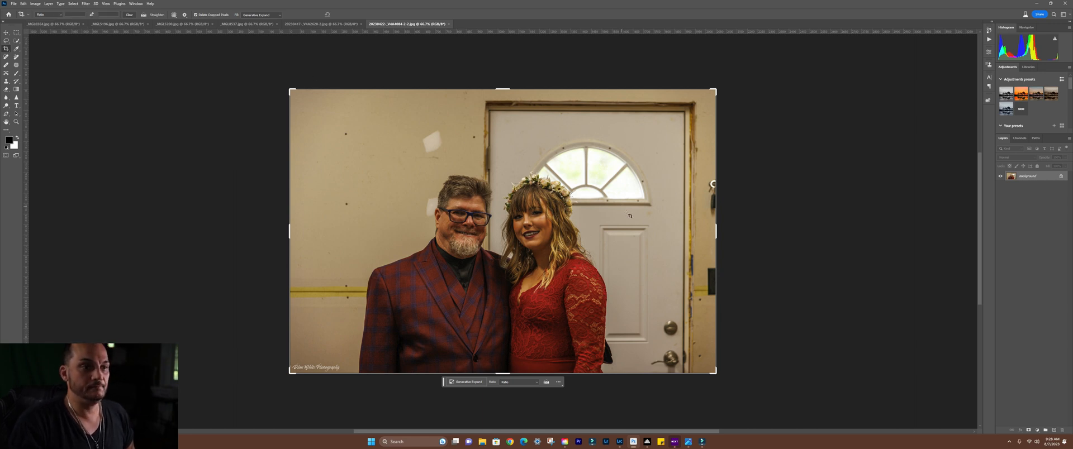
pyautogui.moveTo(785, 338)
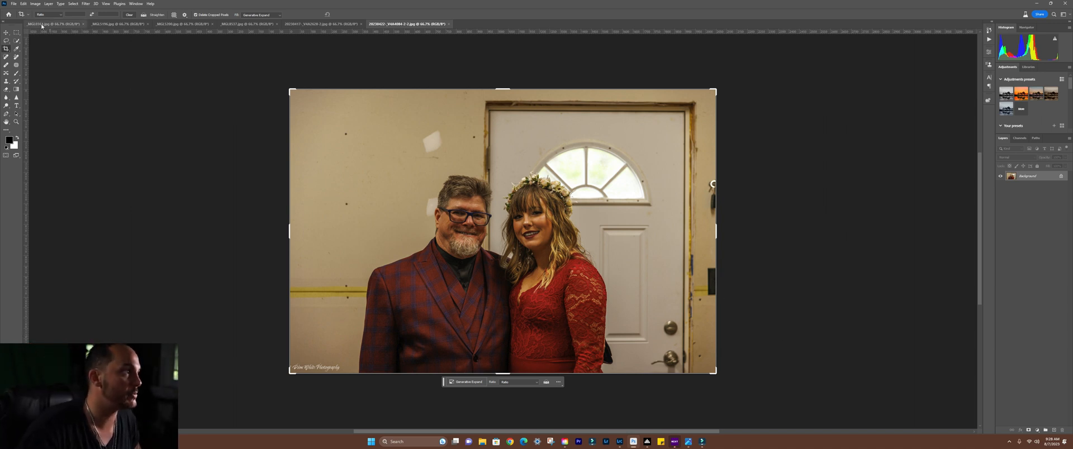
# Return to the hawk photo and tighten the crop frame in around the bird.
pyautogui.click(52, 23)
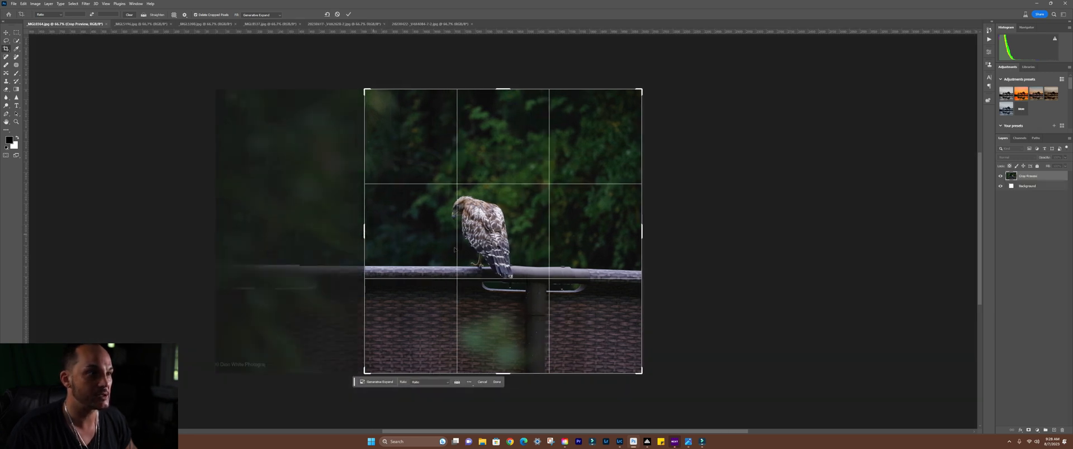
pyautogui.moveTo(642, 231); pyautogui.dragTo(615, 231)
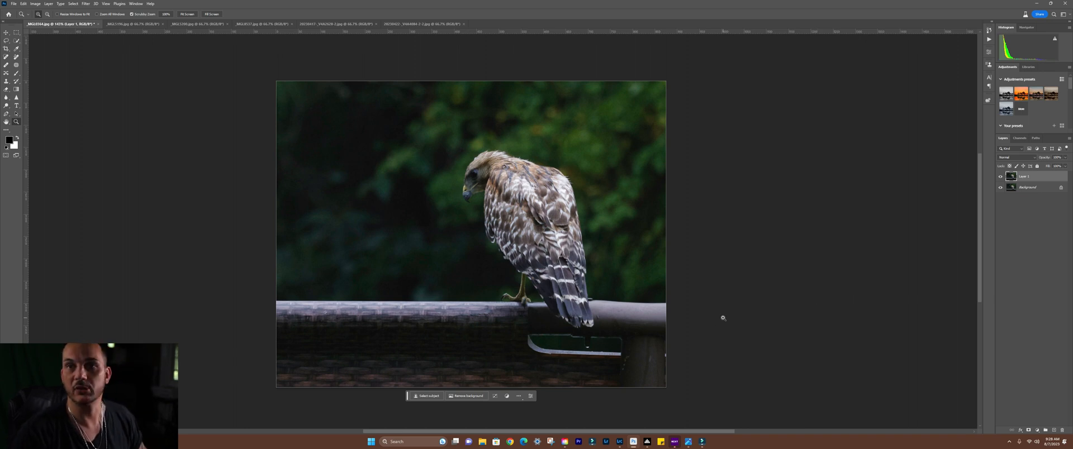
pyautogui.moveTo(489, 298)
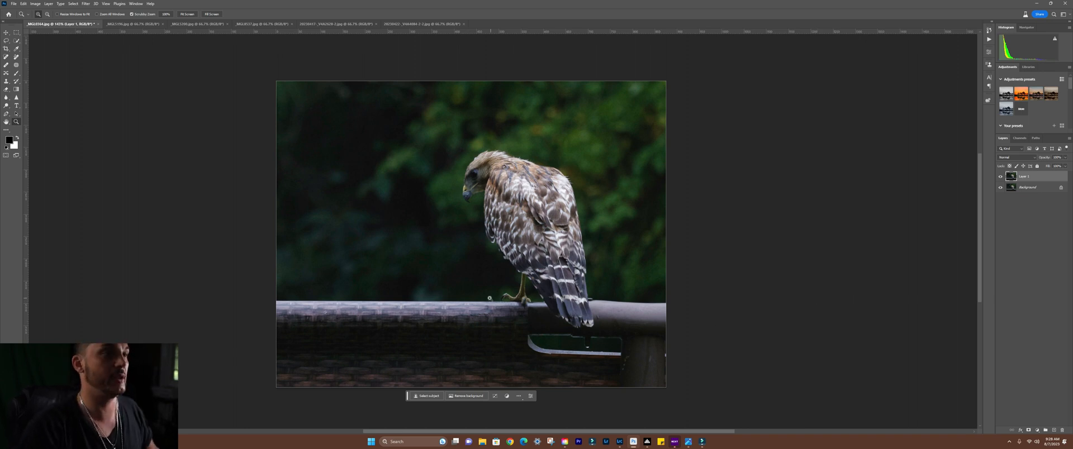
pyautogui.moveTo(646, 311)
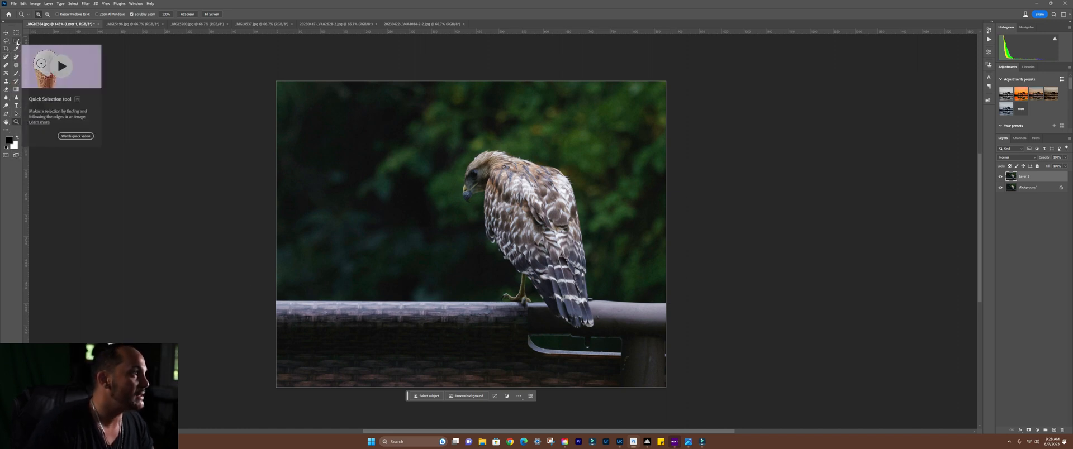
# Switch to the Quick Selection tool to brush-select the railing below the hawk.
pyautogui.click(7, 49)
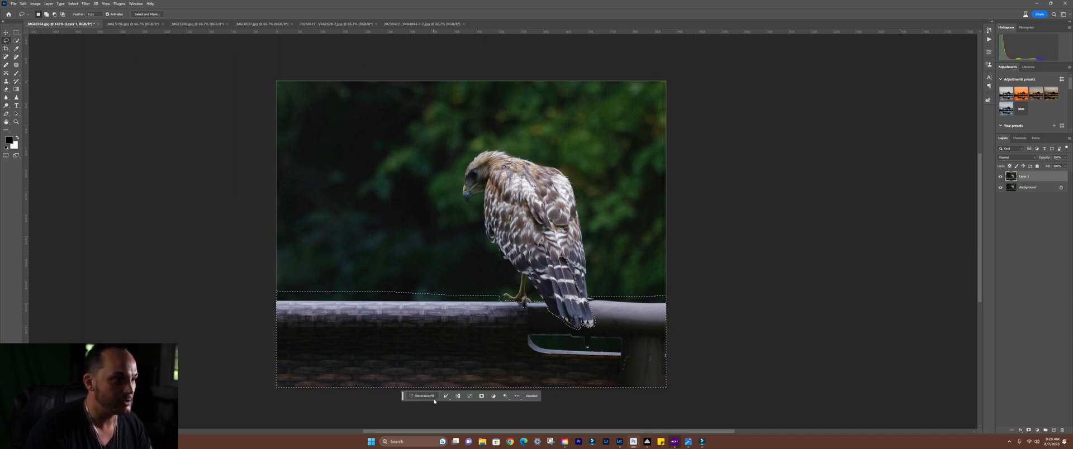
# Generative Fill the selected railing area with the prompt 'dead log, tree stump'.
pyautogui.click(423, 396)
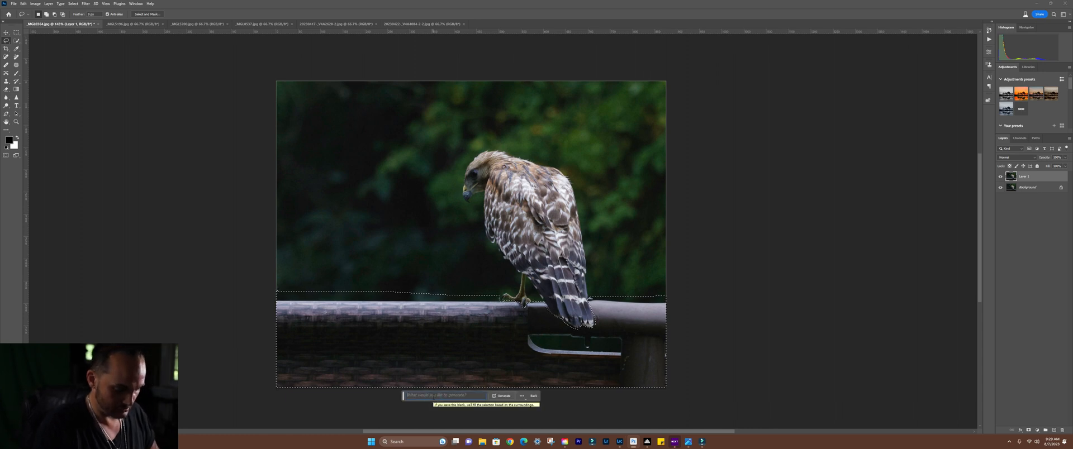
pyautogui.write('dead')
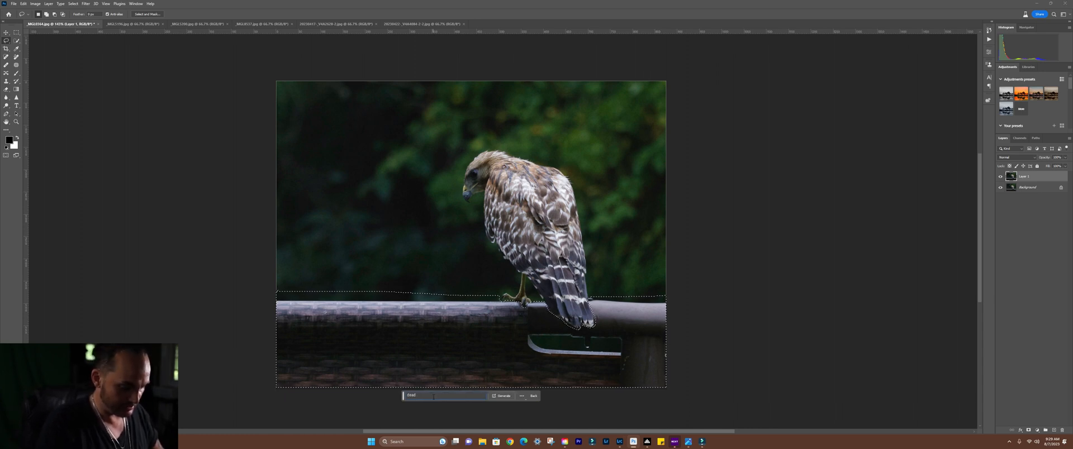
pyautogui.write('ld')
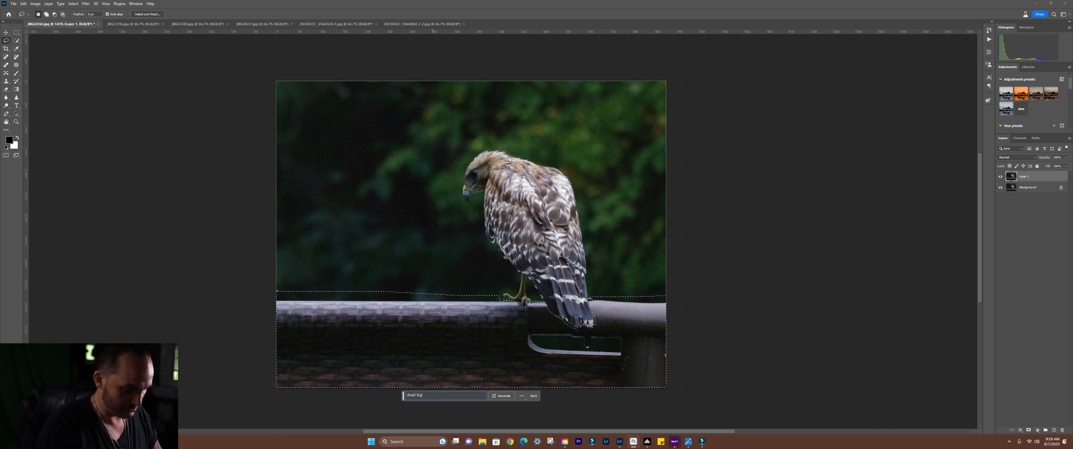
pyautogui.write(', tree tru')
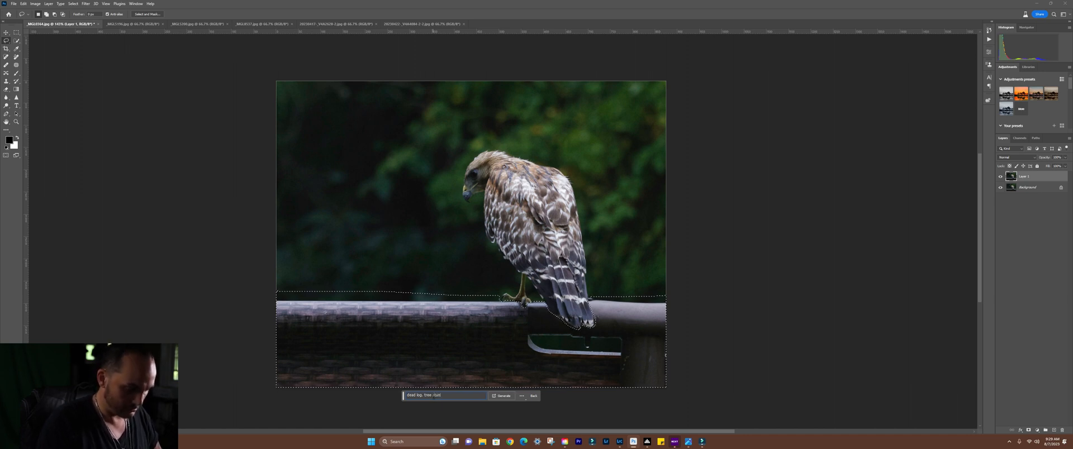
pyautogui.click(502, 396)
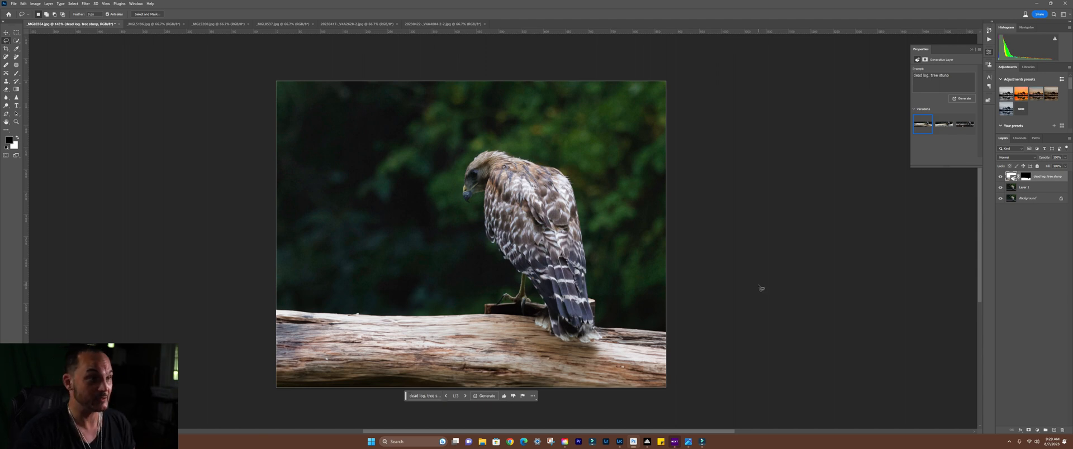
# Compare the log variations, keep the pale broken-log one, and rate it thumbs-up.
pyautogui.click(944, 124)
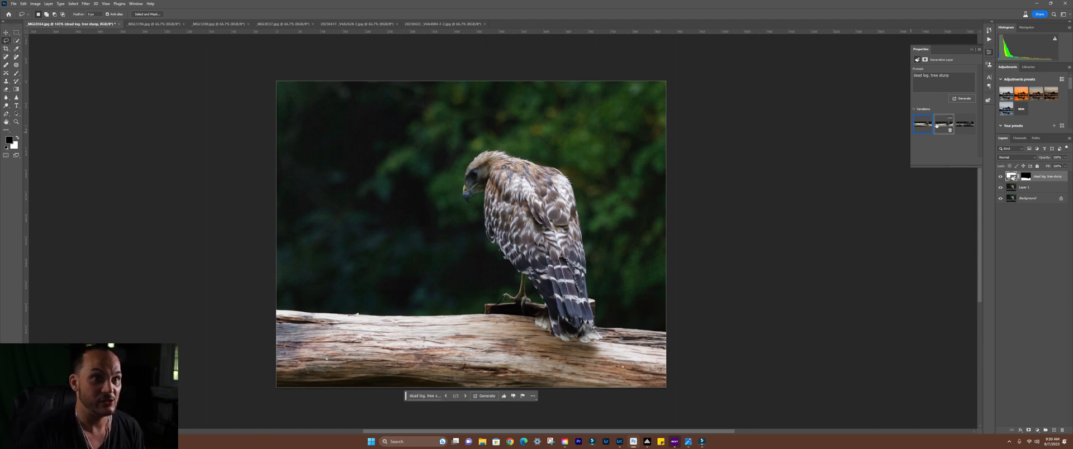
pyautogui.click(943, 124)
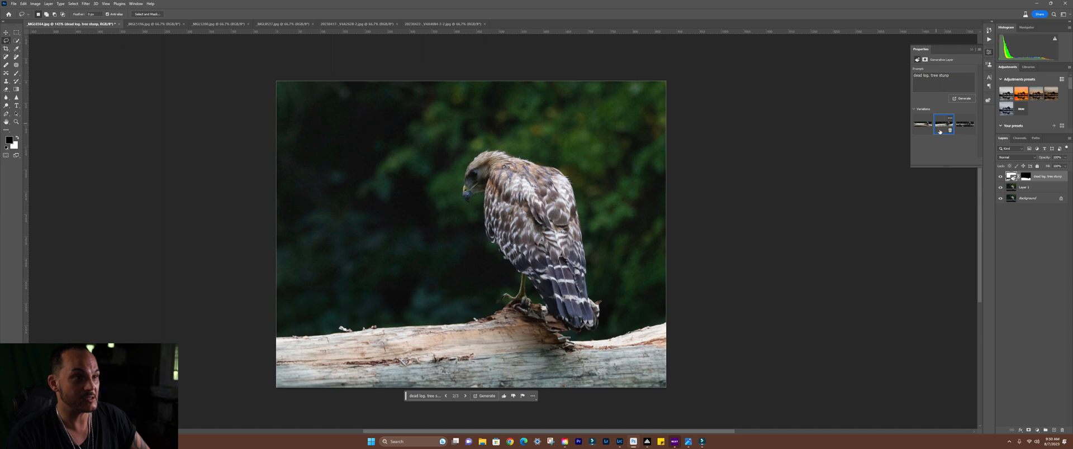
pyautogui.click(944, 124)
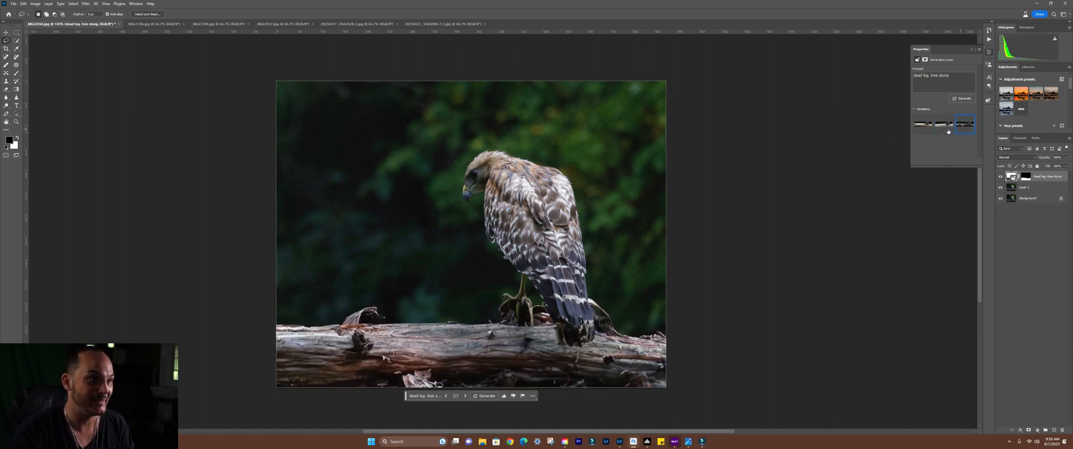
pyautogui.click(943, 124)
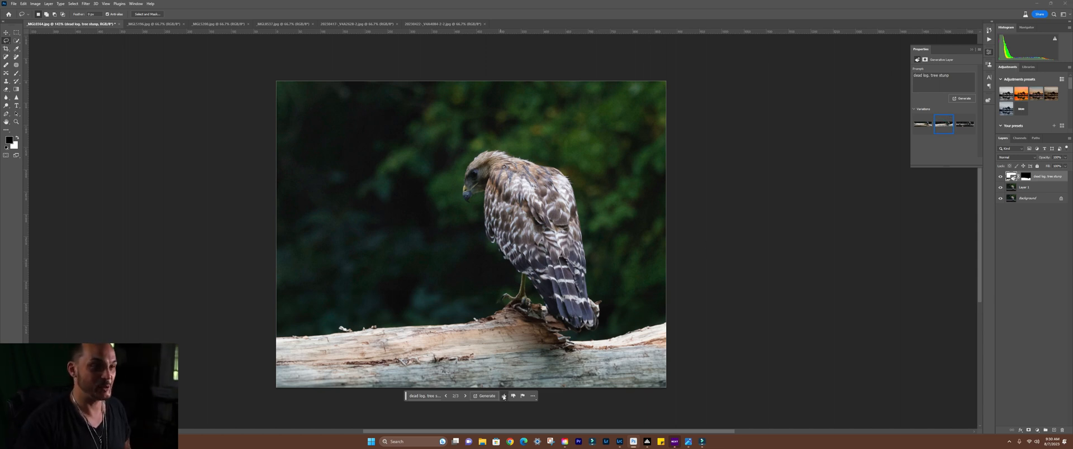
pyautogui.click(504, 395)
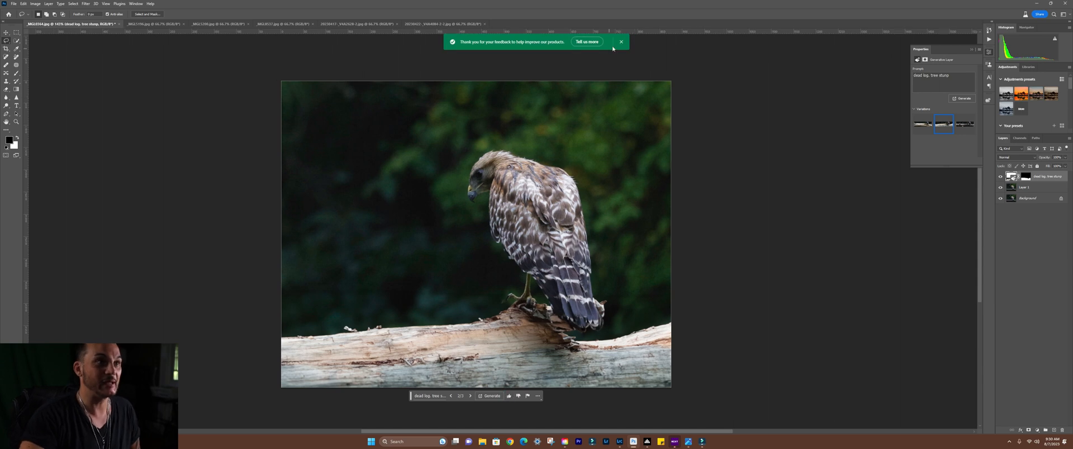
# Rate the osprey expansion thumbs-up and choose its second sky variation.
pyautogui.click(148, 24)
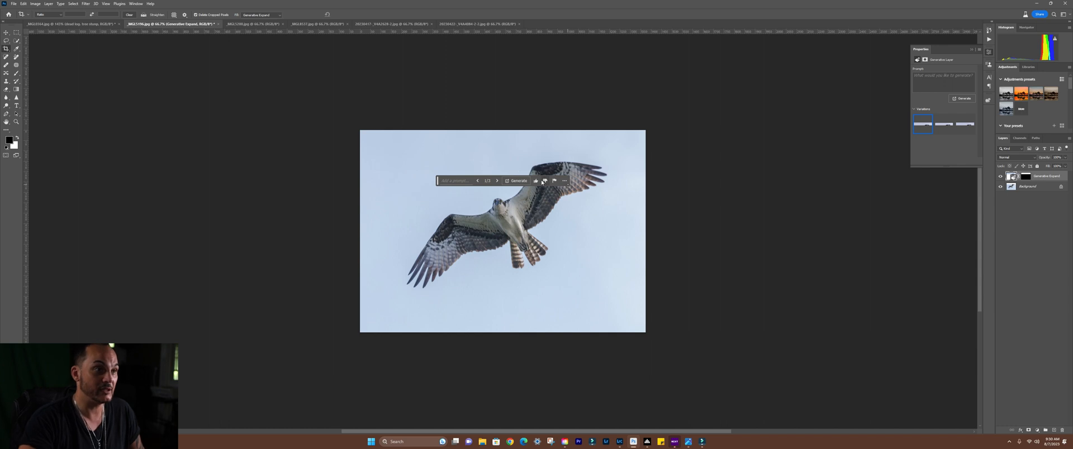
pyautogui.click(943, 124)
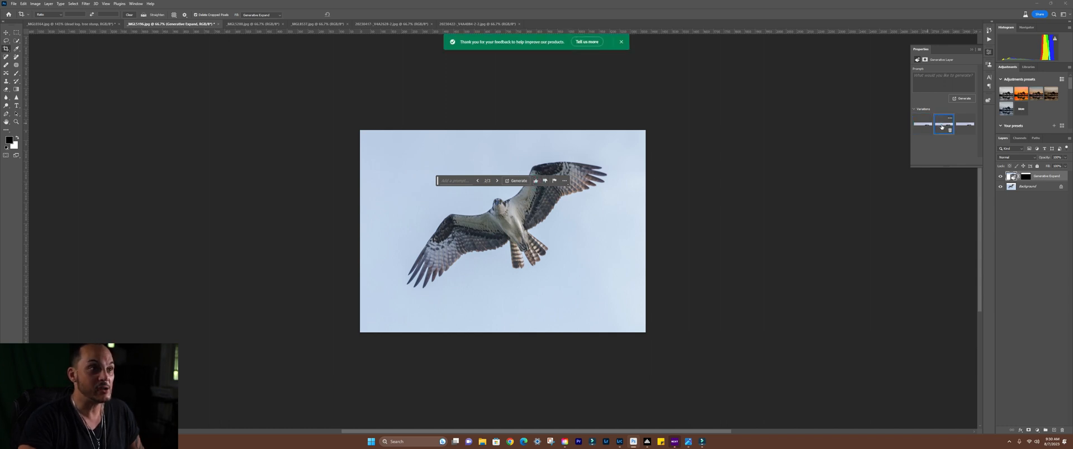
pyautogui.click(967, 124)
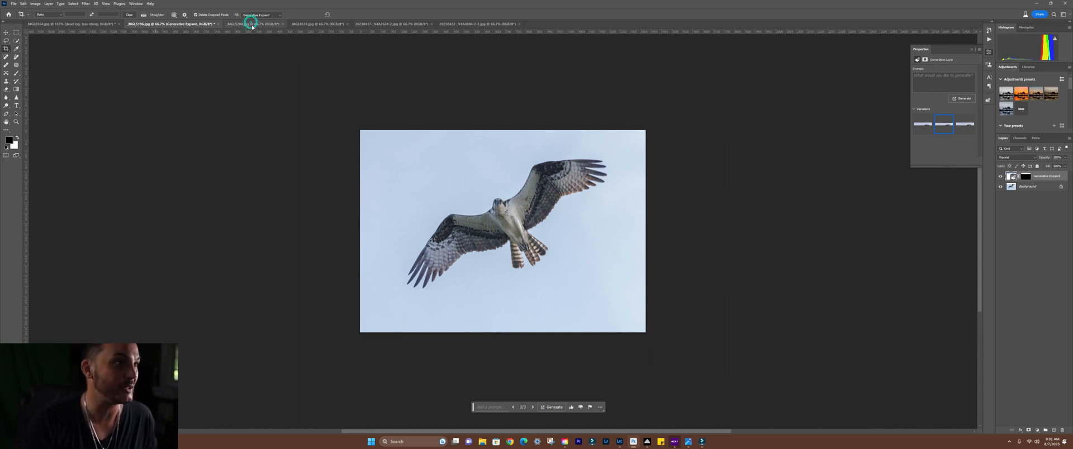
# Narrow the other osprey photo's crop from the sides, extend it upward, and generate sky.
pyautogui.click(253, 23)
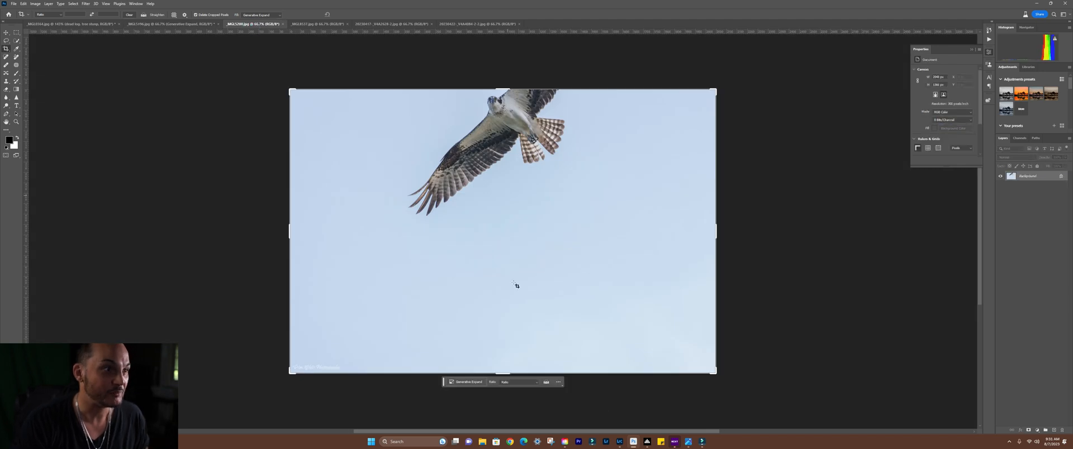
pyautogui.moveTo(503, 375); pyautogui.dragTo(503, 300)
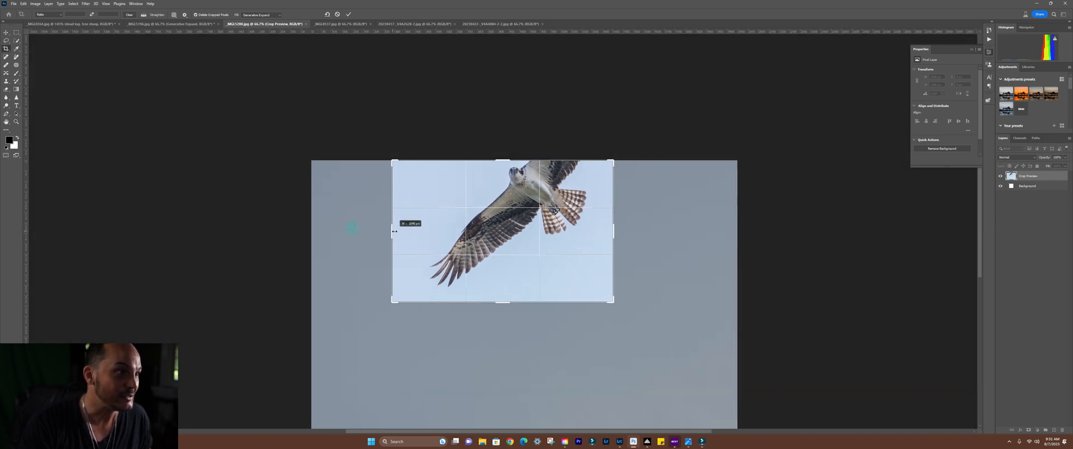
pyautogui.moveTo(503, 162); pyautogui.dragTo(503, 129)
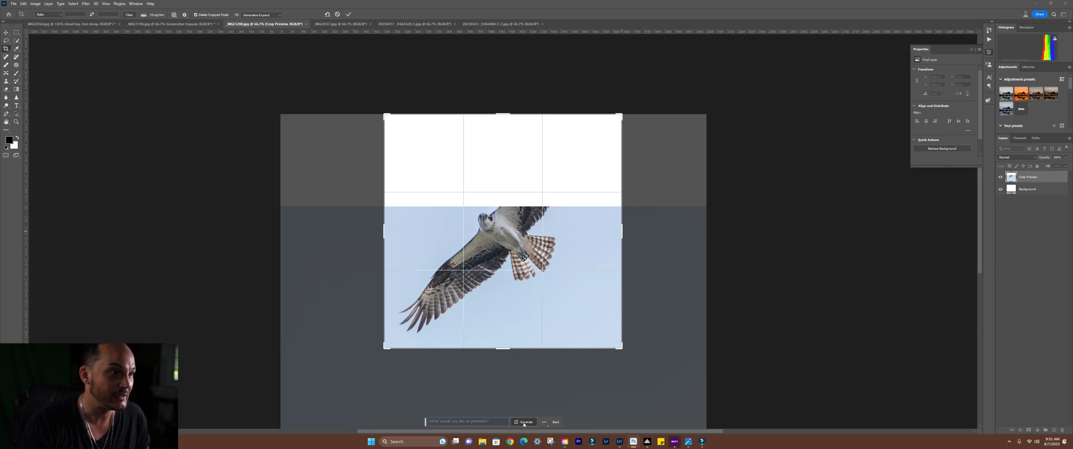
pyautogui.click(524, 422)
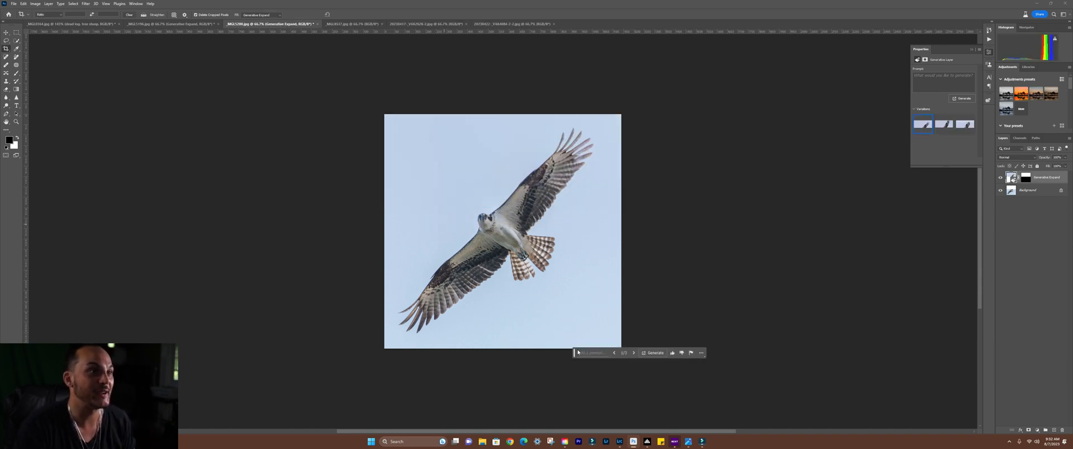
# Browse the generated sky variations and settle on the second one.
pyautogui.click(943, 124)
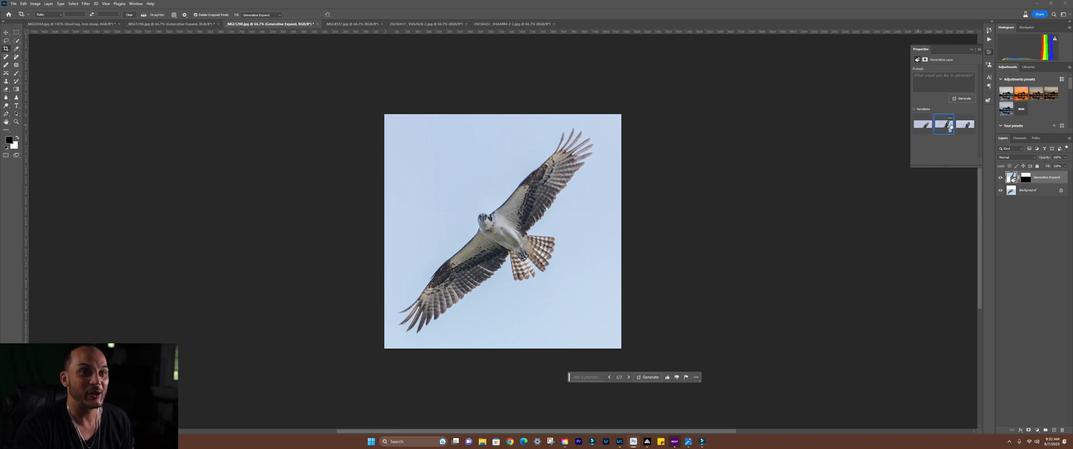
pyautogui.click(924, 124)
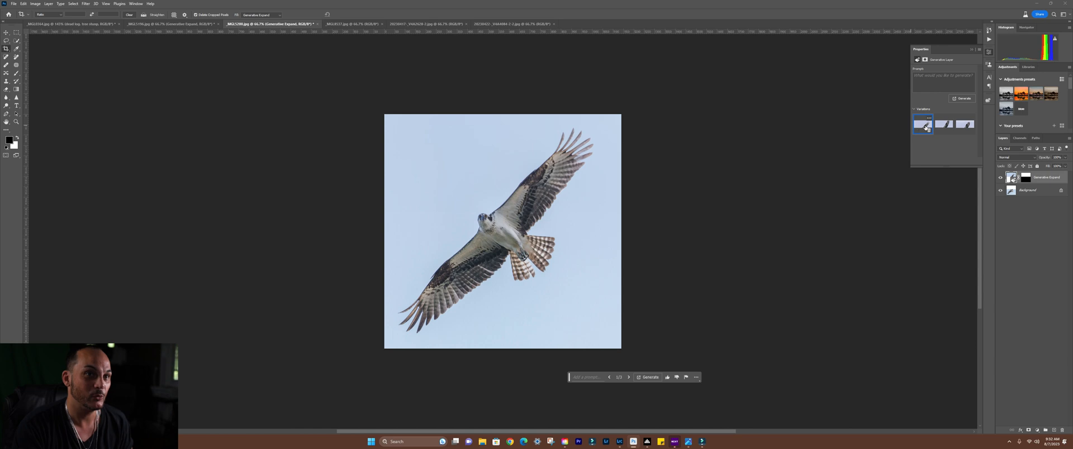
pyautogui.click(943, 125)
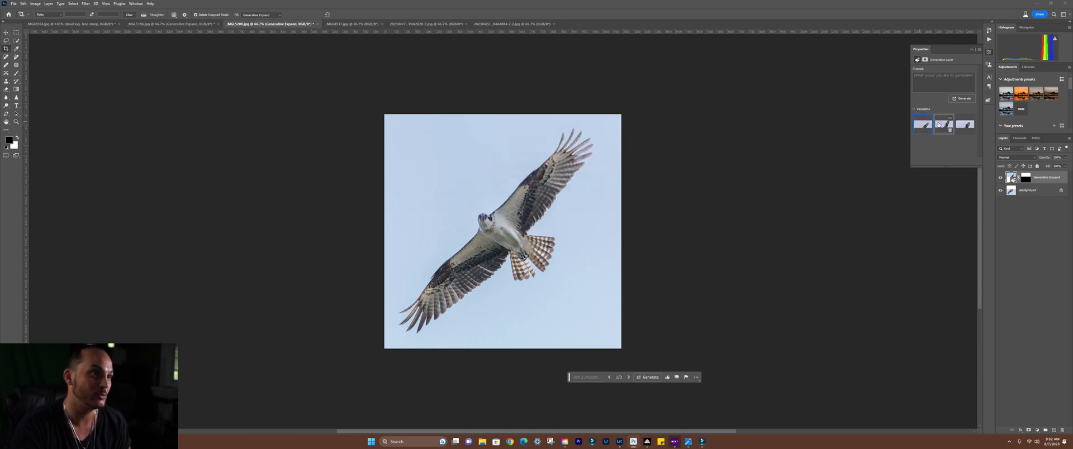
pyautogui.click(944, 125)
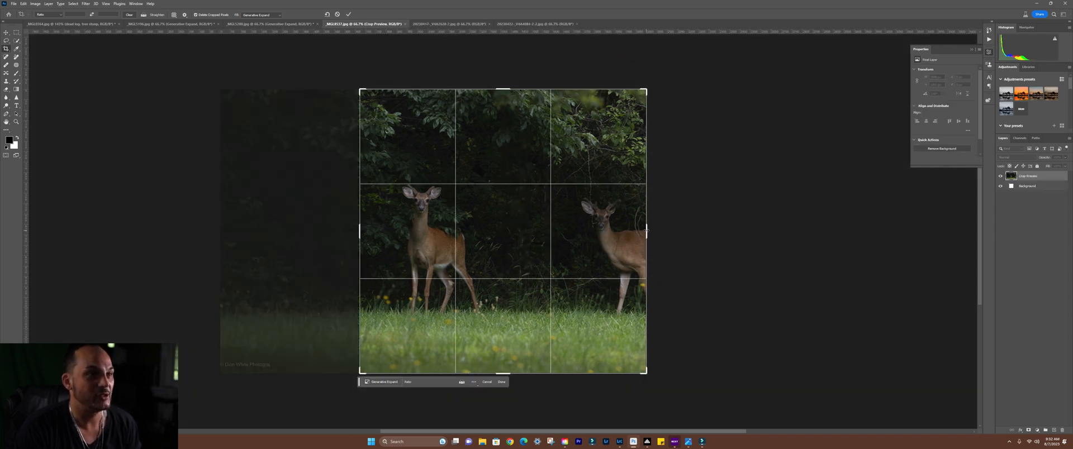
# Extend the deer photo's frame outward, generate the fill, and keep the second variation.
pyautogui.moveTo(646, 231); pyautogui.dragTo(712, 232)
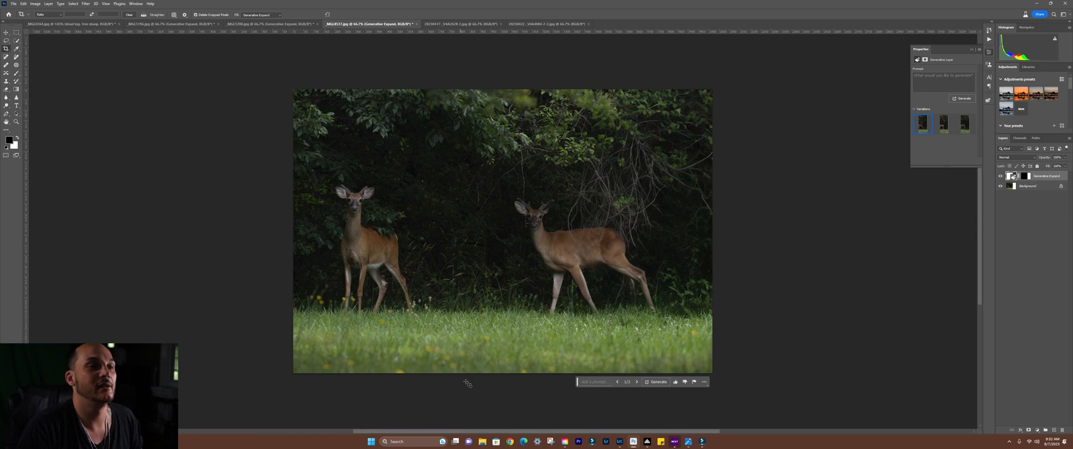
pyautogui.click(943, 123)
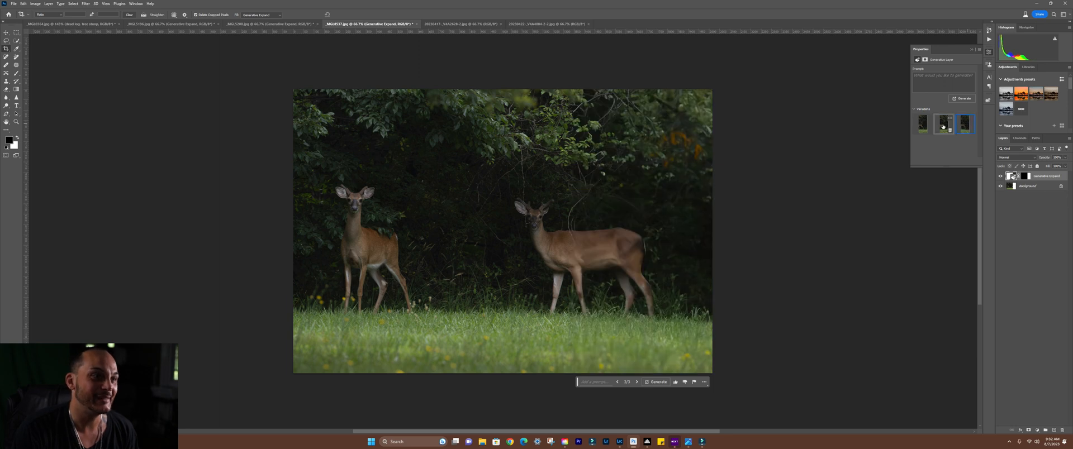
pyautogui.click(944, 123)
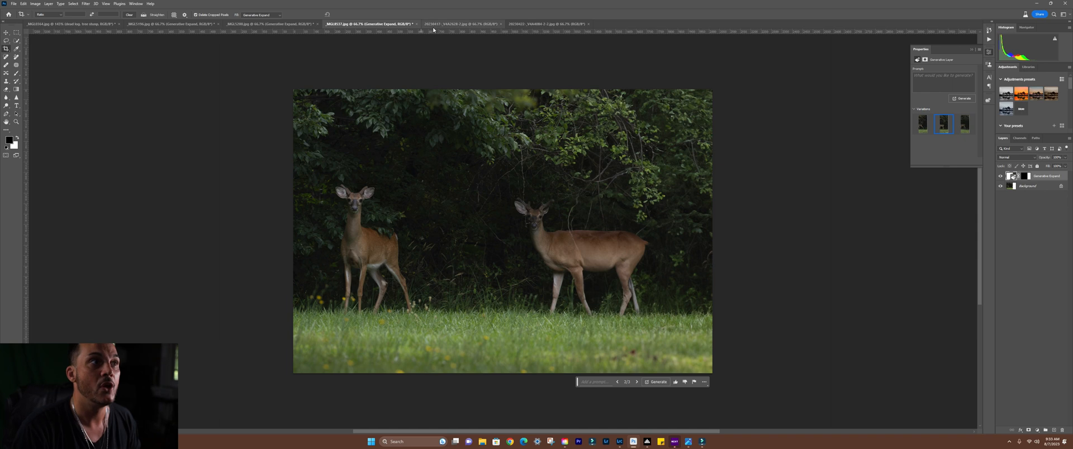
# Expand the giraffe photo upward with generated wooden rafters and keep the second variation.
pyautogui.click(464, 23)
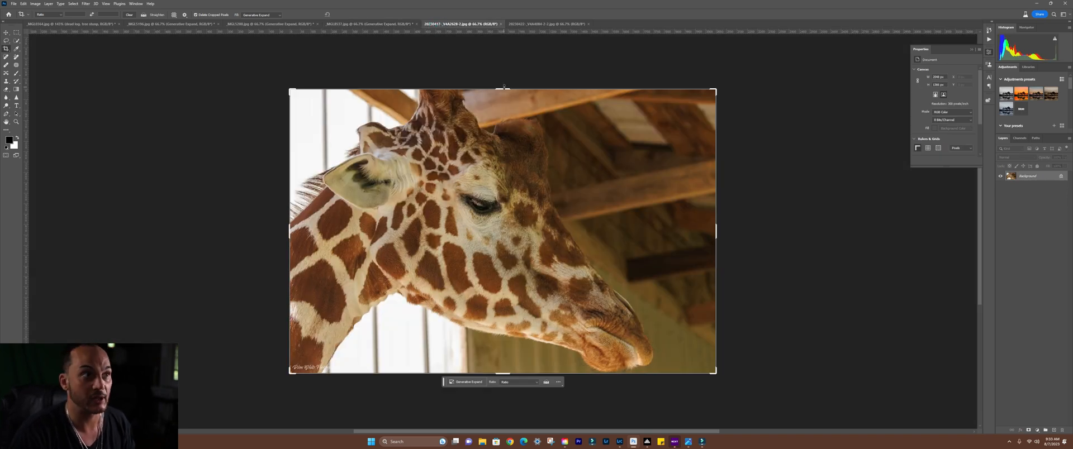
pyautogui.moveTo(505, 87); pyautogui.dragTo(506, 51)
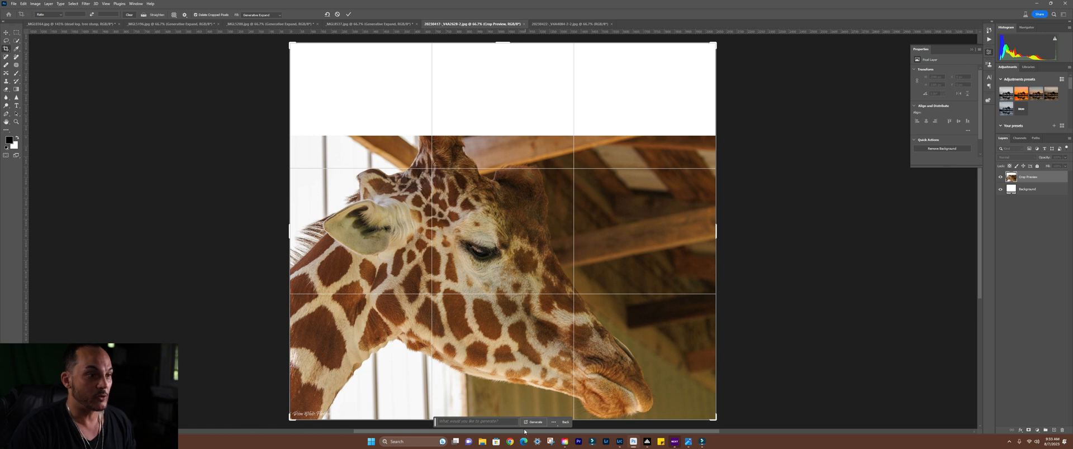
pyautogui.click(534, 422)
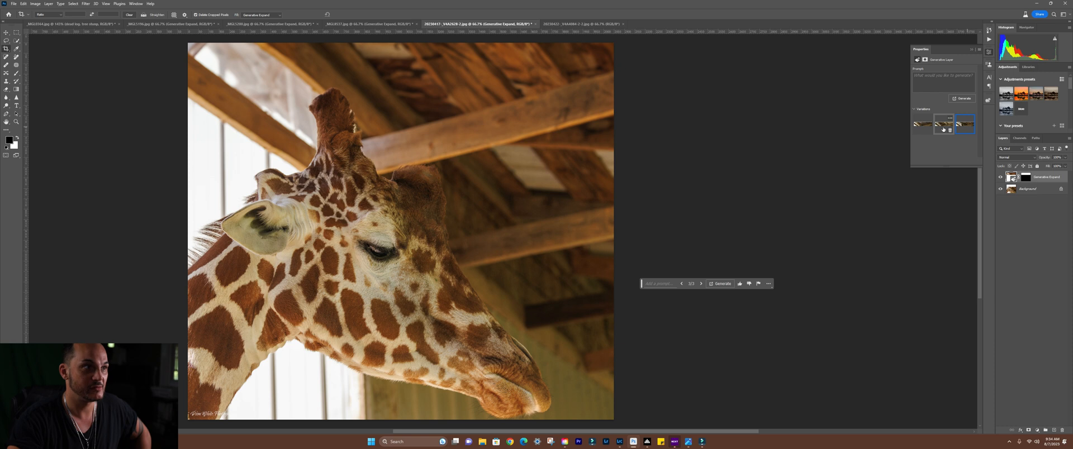
pyautogui.click(943, 124)
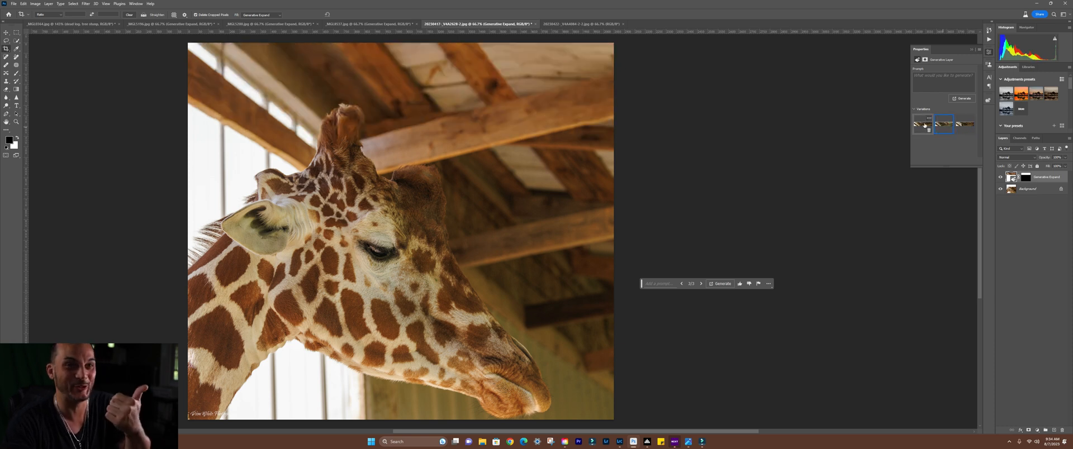
pyautogui.click(922, 124)
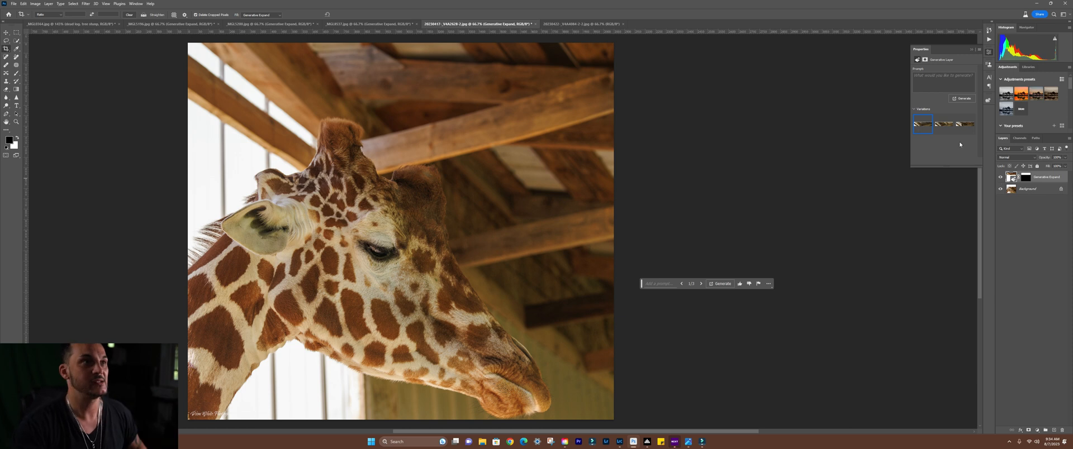
pyautogui.click(589, 23)
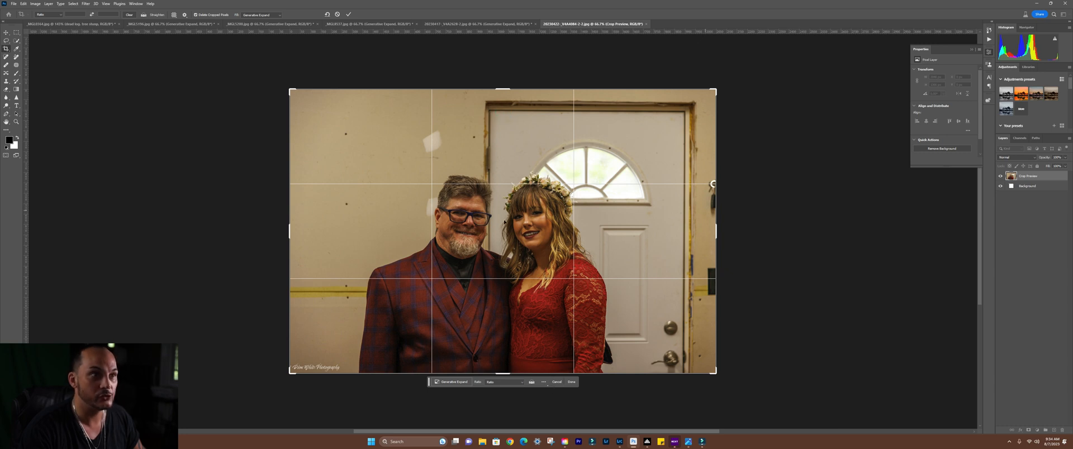
# Commit the crop and select the father and daughter with Select Subject.
pyautogui.click(73, 3)
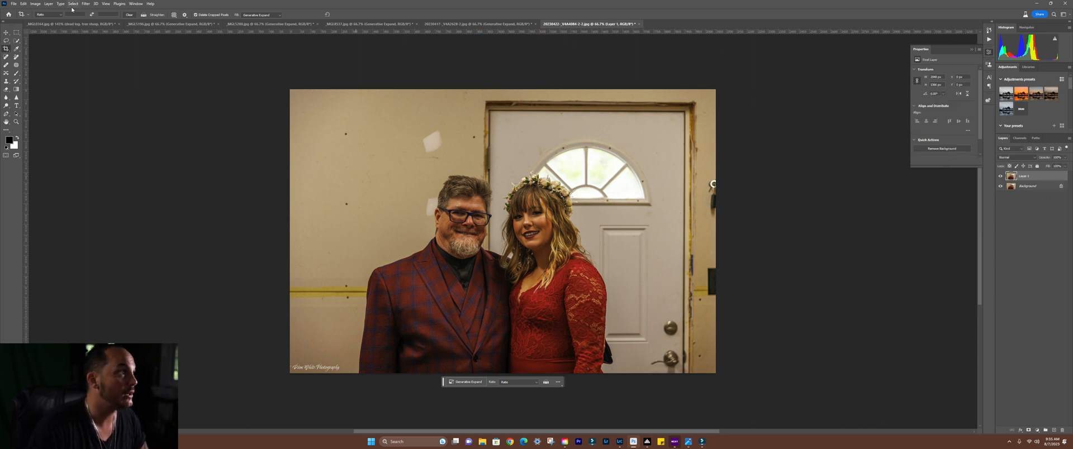
pyautogui.click(72, 3)
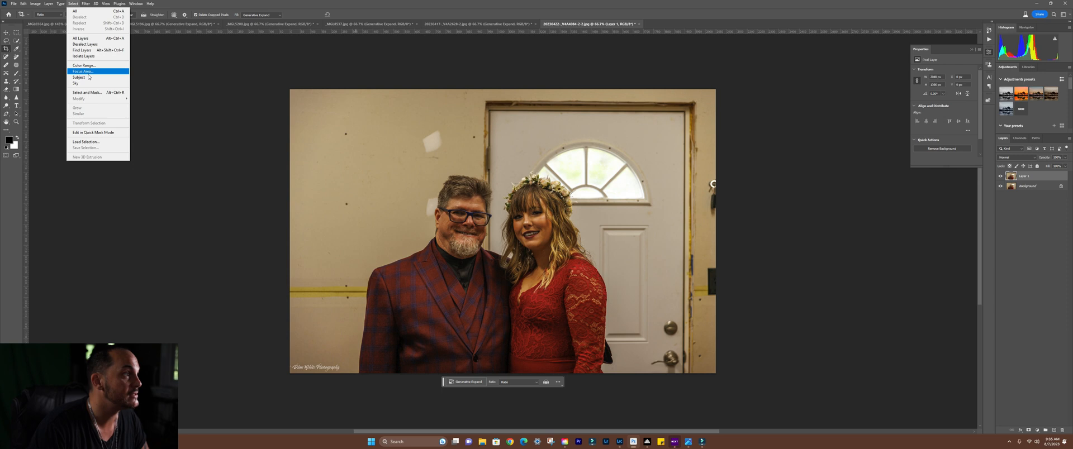
pyautogui.moveTo(78, 77)
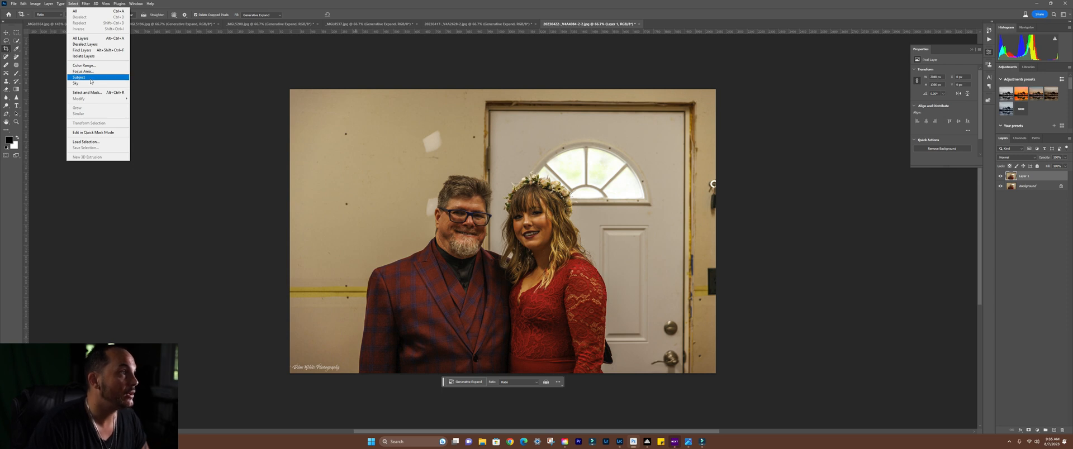
pyautogui.moveTo(77, 84)
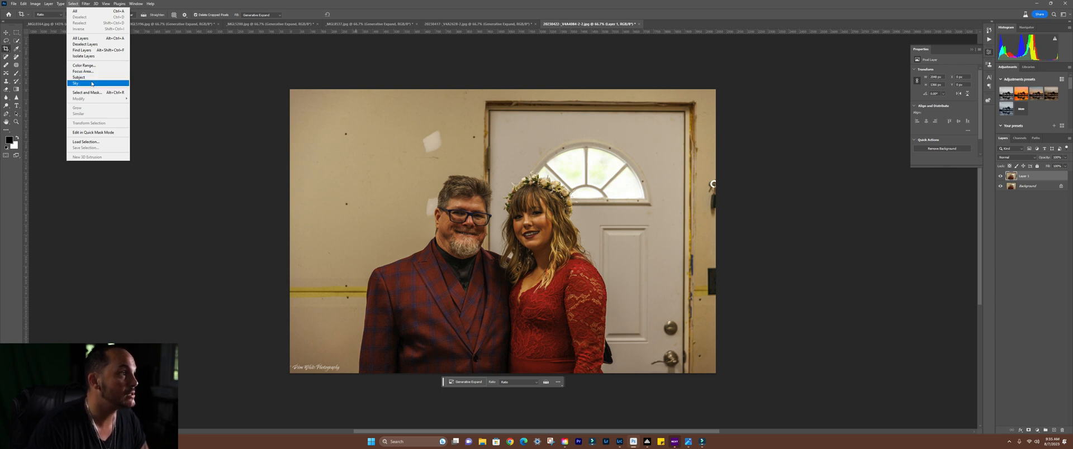
pyautogui.click(79, 77)
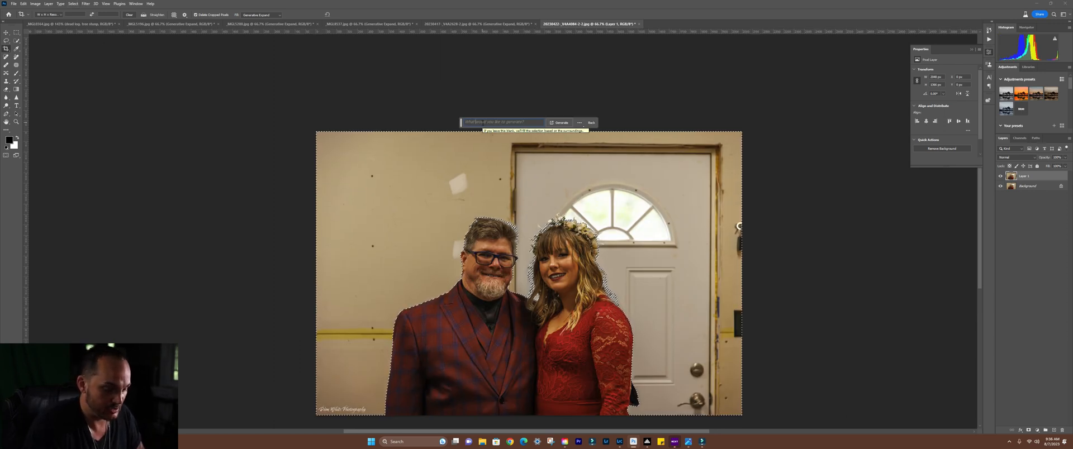
# Generative Fill the background with the prompt 'church' and browse the variations.
pyautogui.write('church')
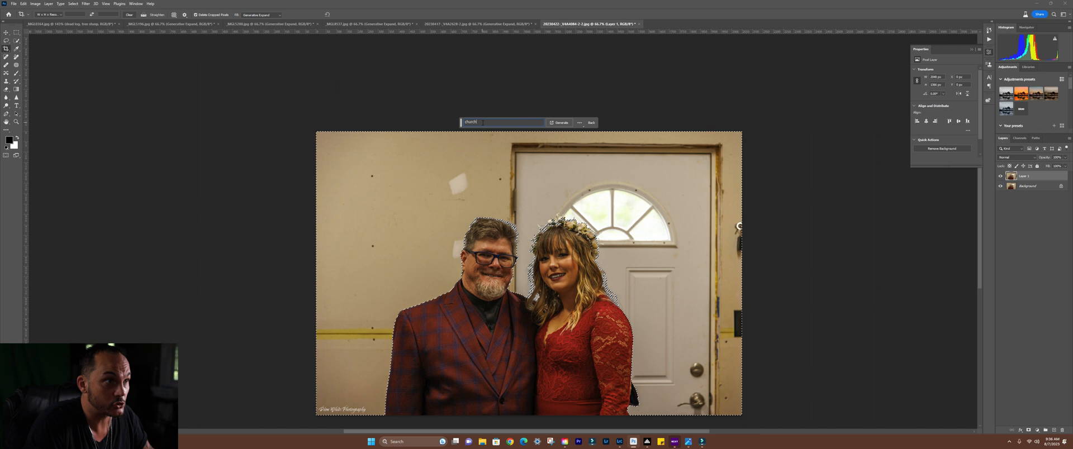
pyautogui.click(560, 123)
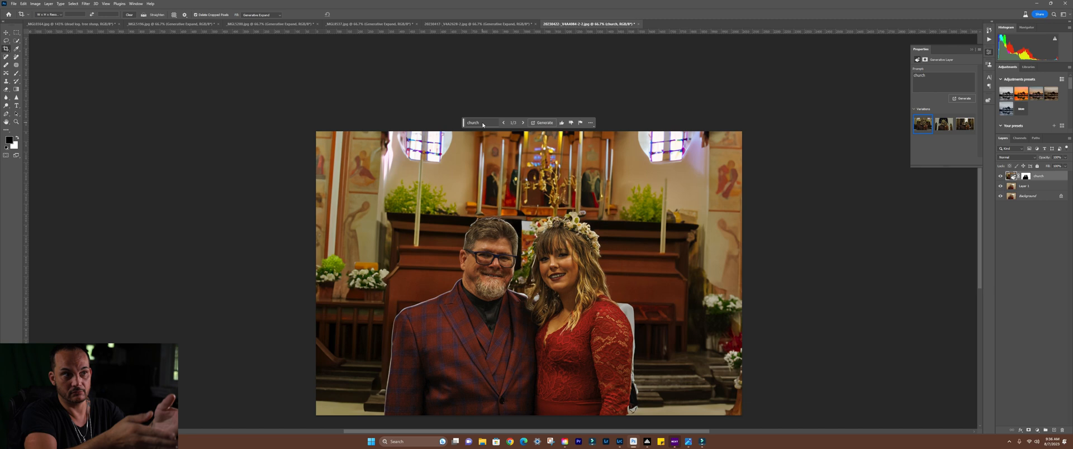
pyautogui.moveTo(483, 124)
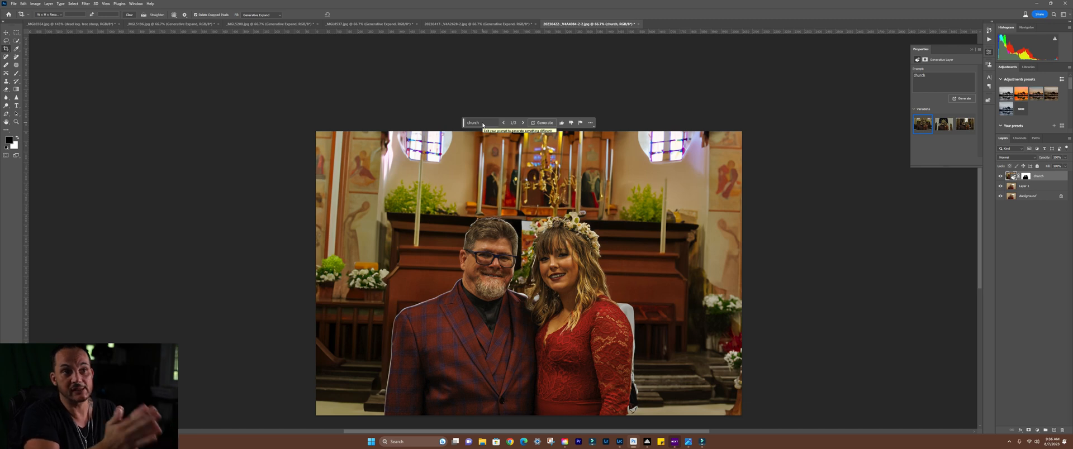
pyautogui.click(943, 124)
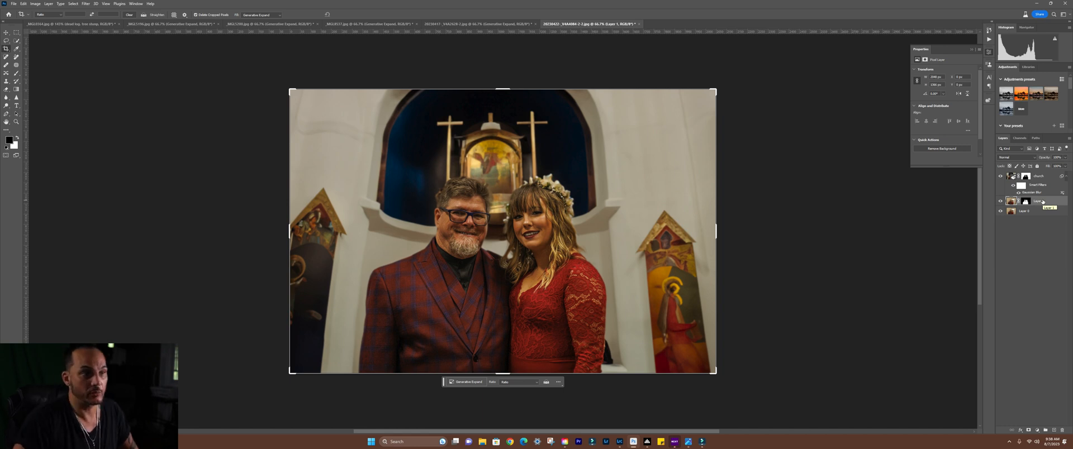
pyautogui.click(1021, 201)
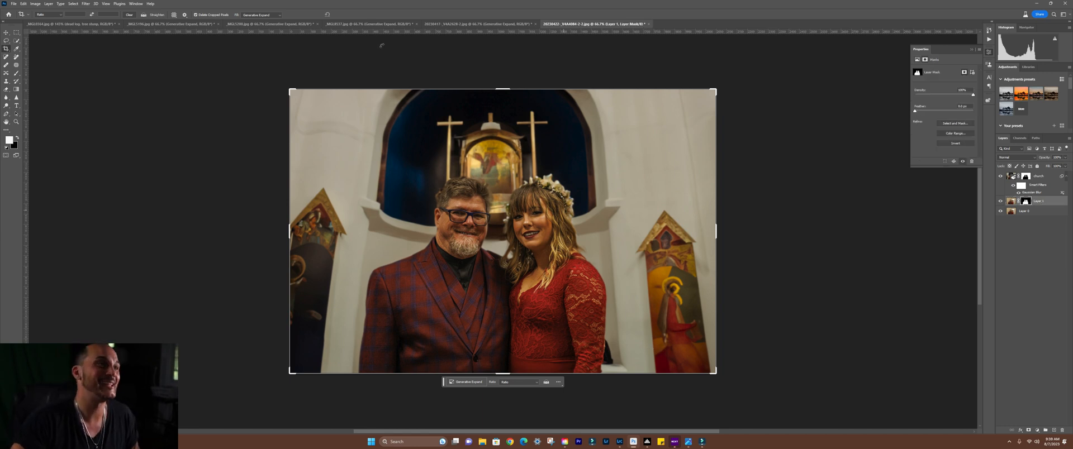
pyautogui.click(470, 24)
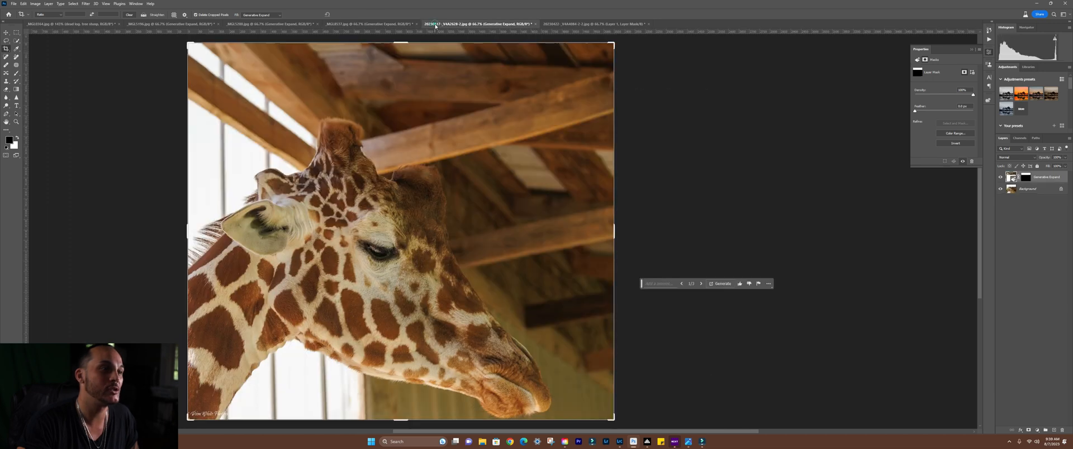
pyautogui.click(68, 24)
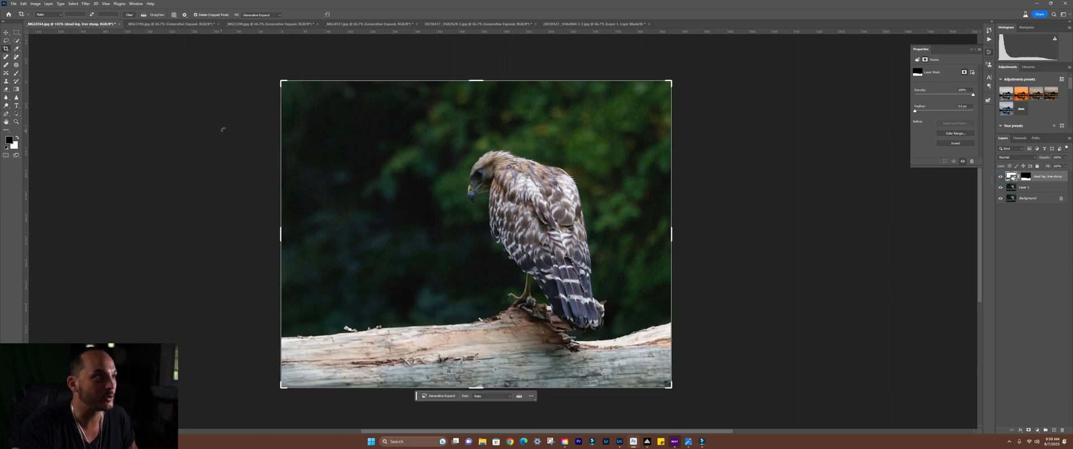
pyautogui.click(157, 23)
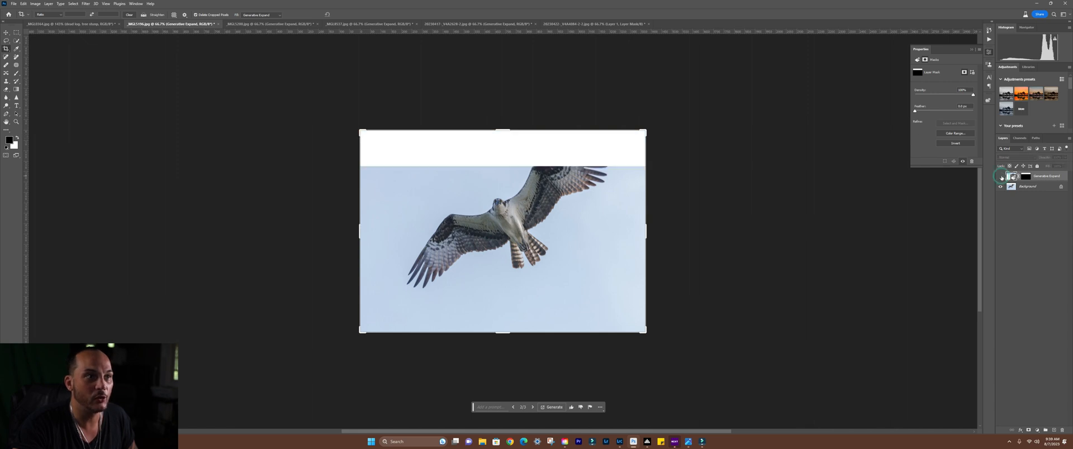
pyautogui.click(271, 23)
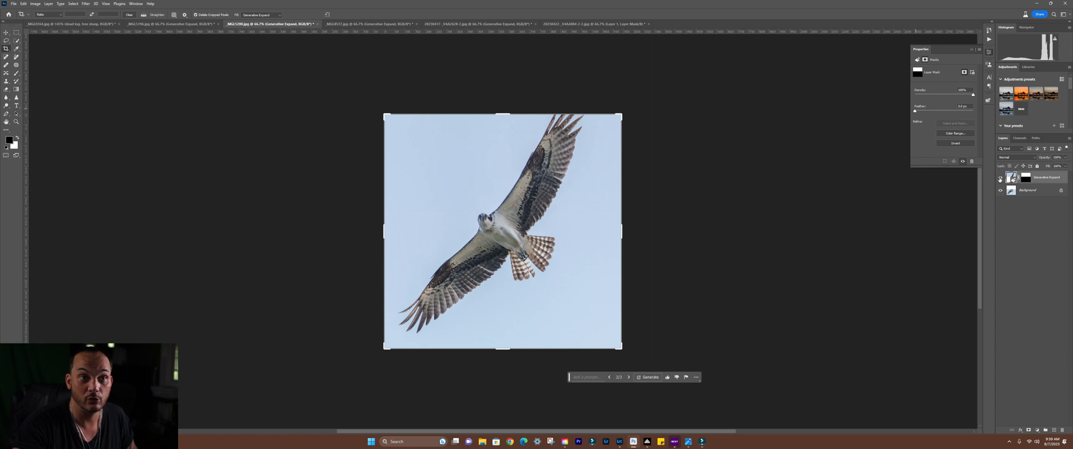
pyautogui.click(999, 177)
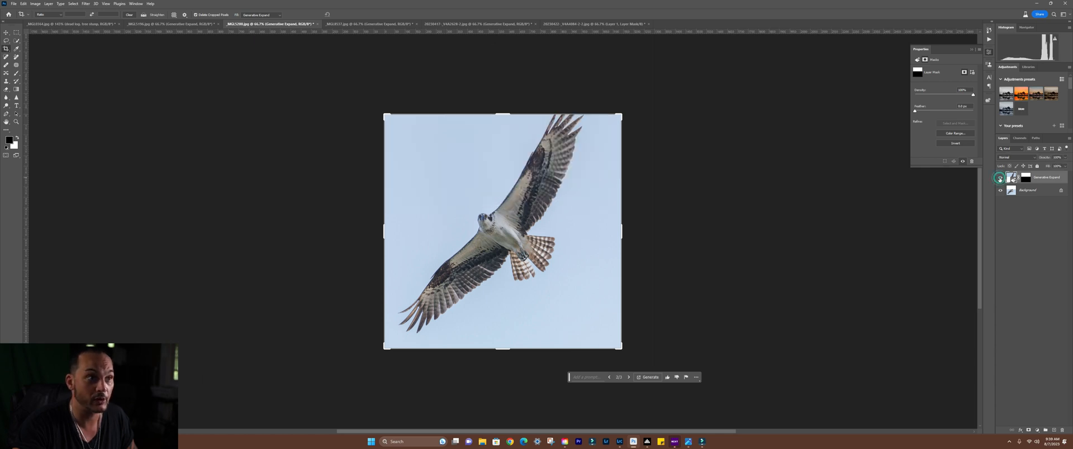
pyautogui.click(355, 24)
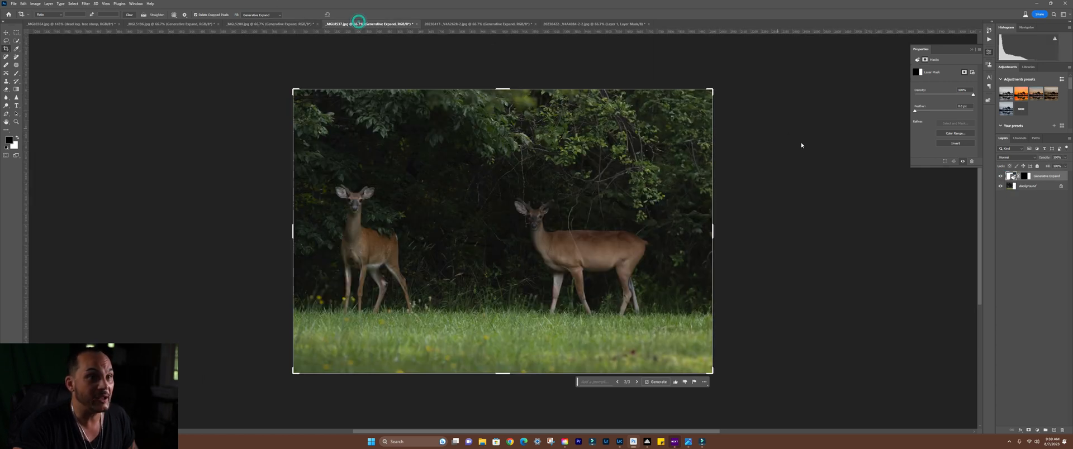
pyautogui.click(1000, 175)
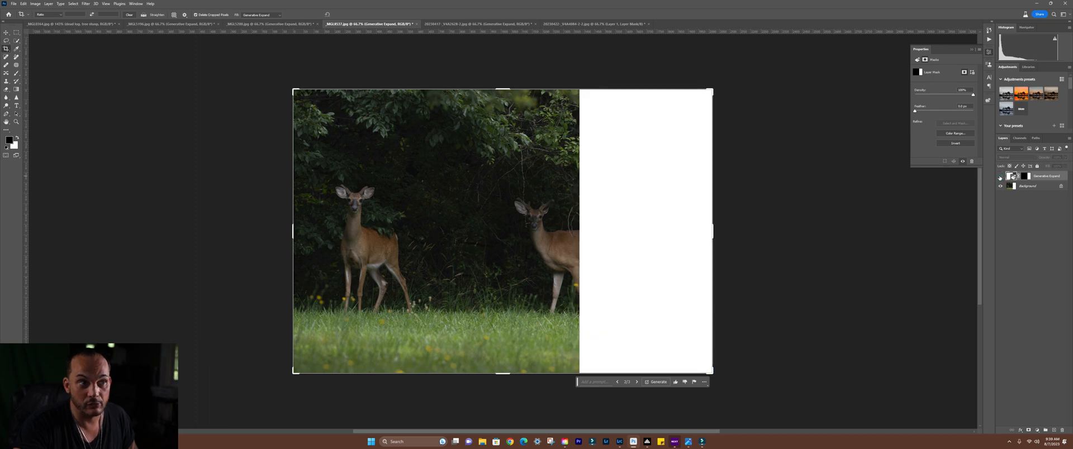
pyautogui.click(469, 24)
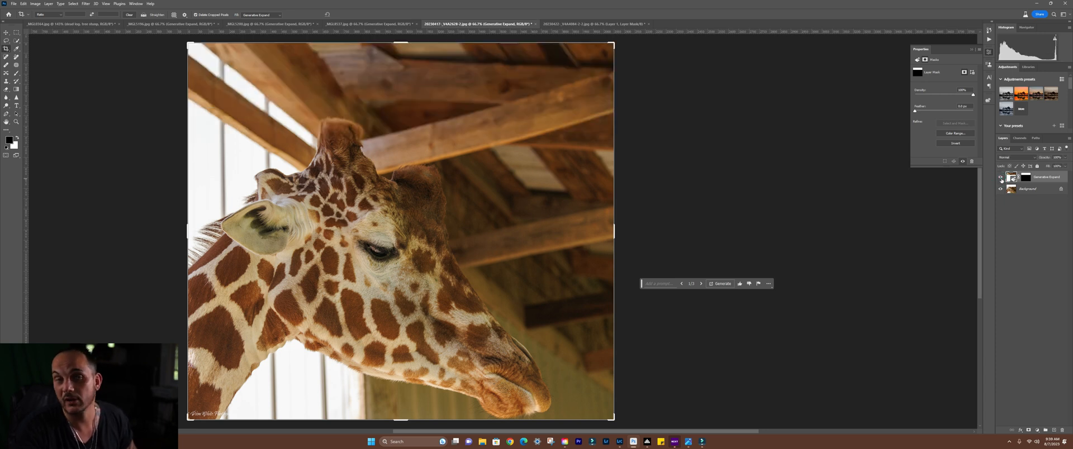
pyautogui.moveTo(885, 168)
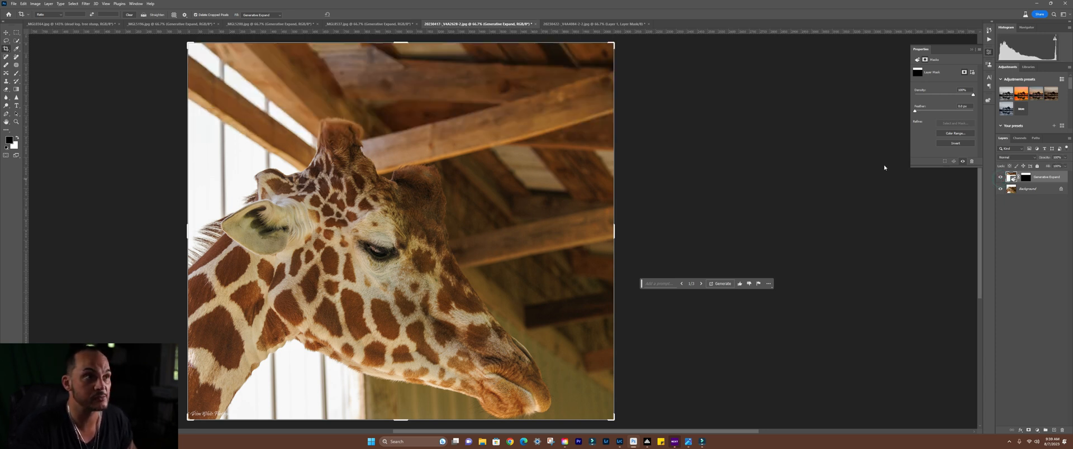
pyautogui.click(596, 23)
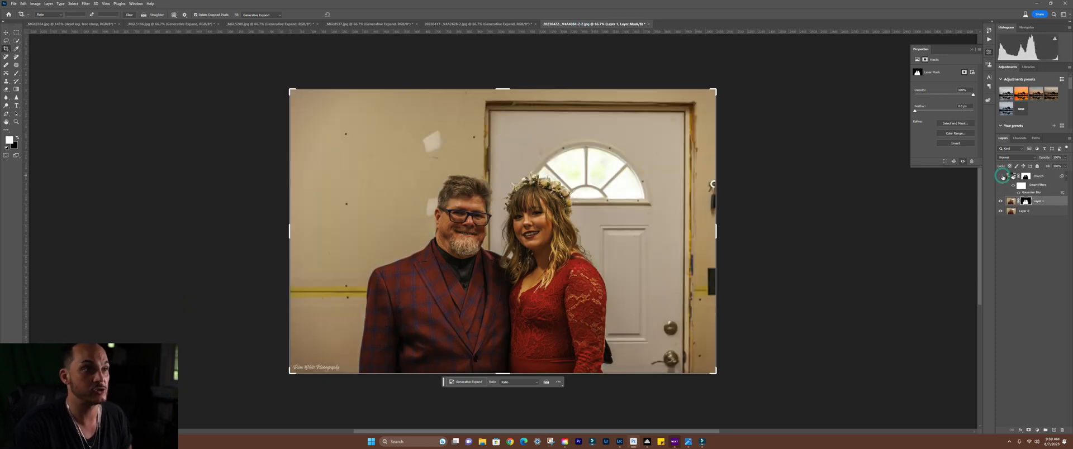
pyautogui.click(999, 176)
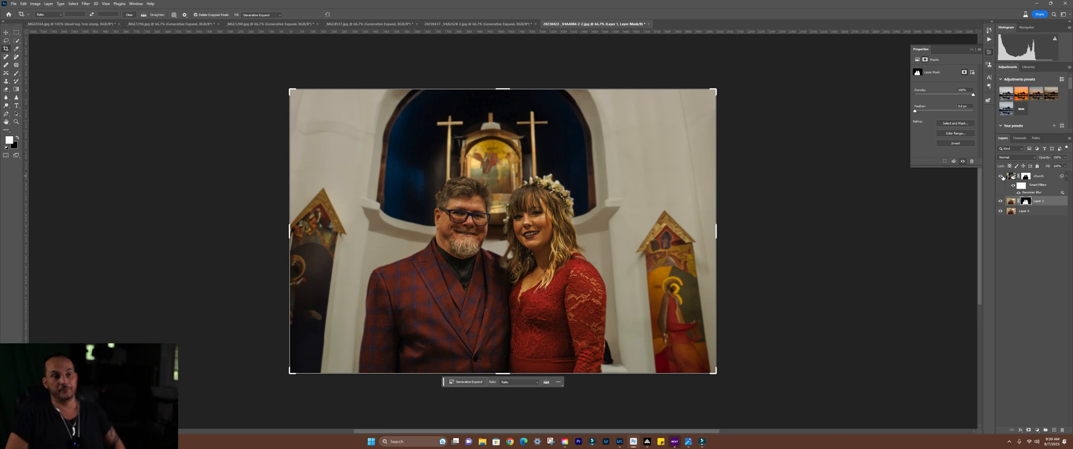